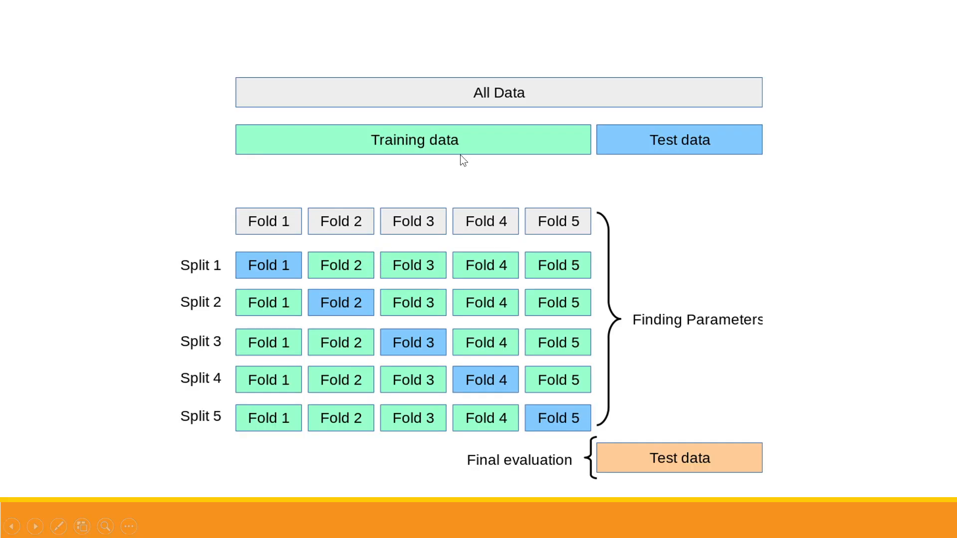
mouse_move(640, 104)
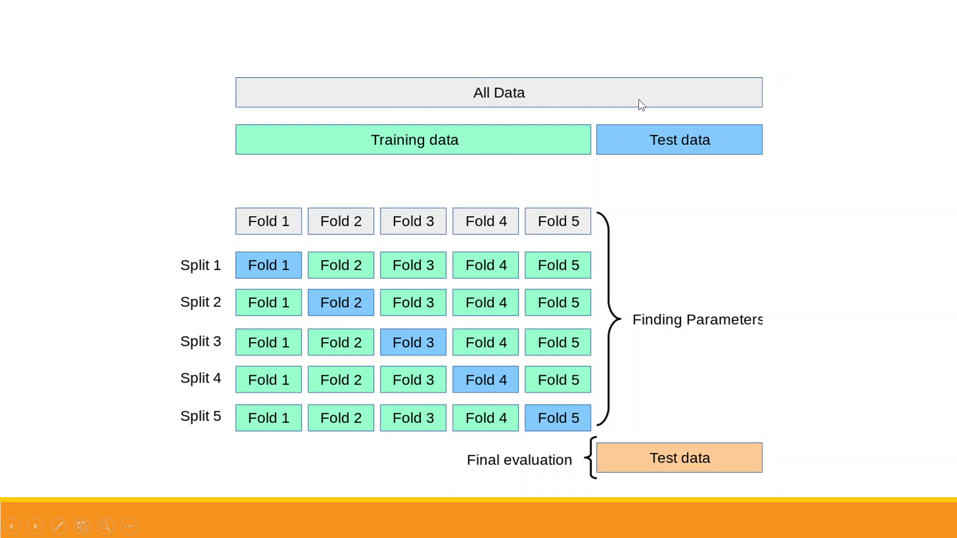
mouse_move(441, 156)
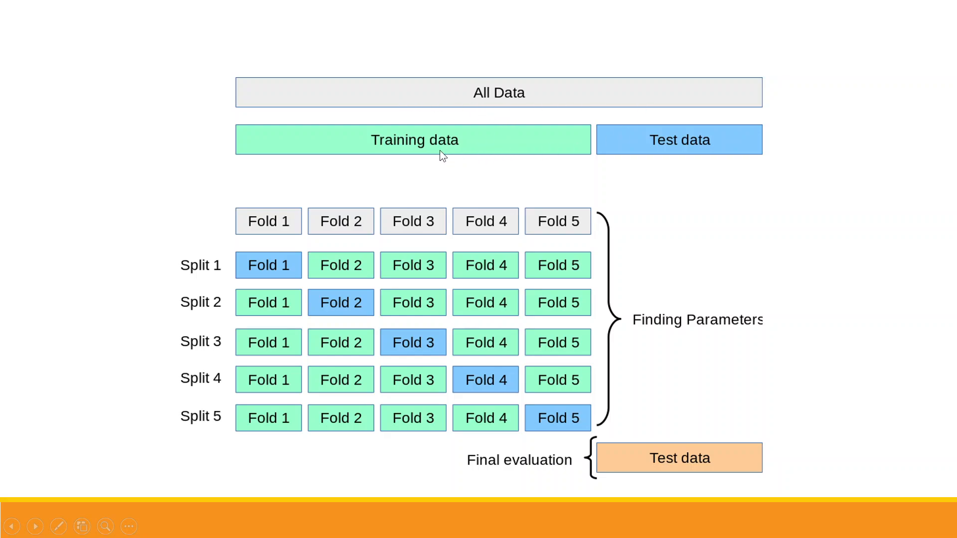
mouse_move(680, 158)
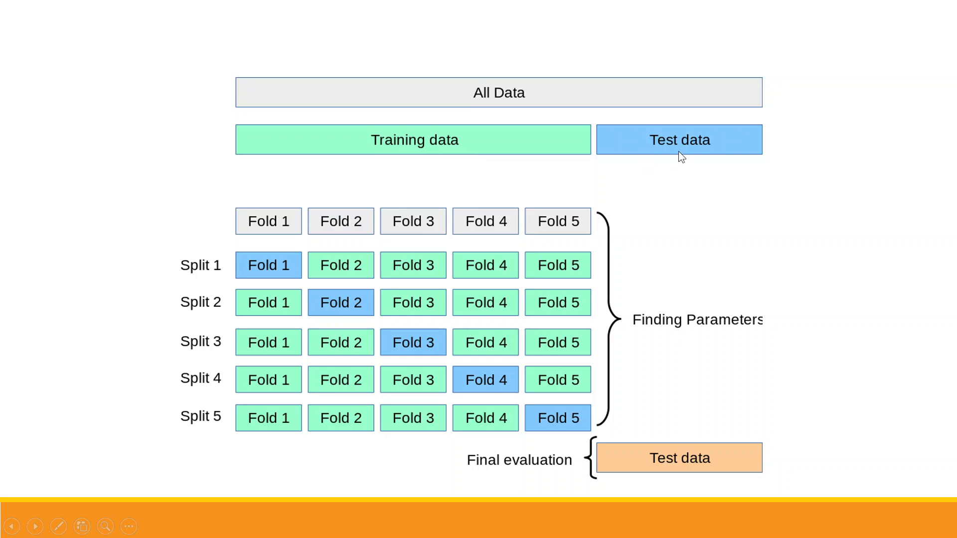
mouse_move(332, 147)
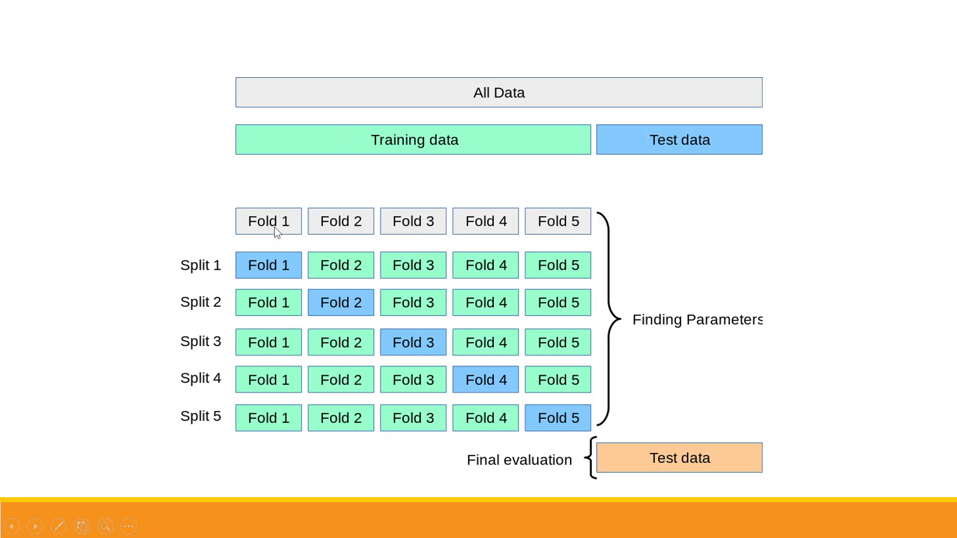
mouse_move(279, 236)
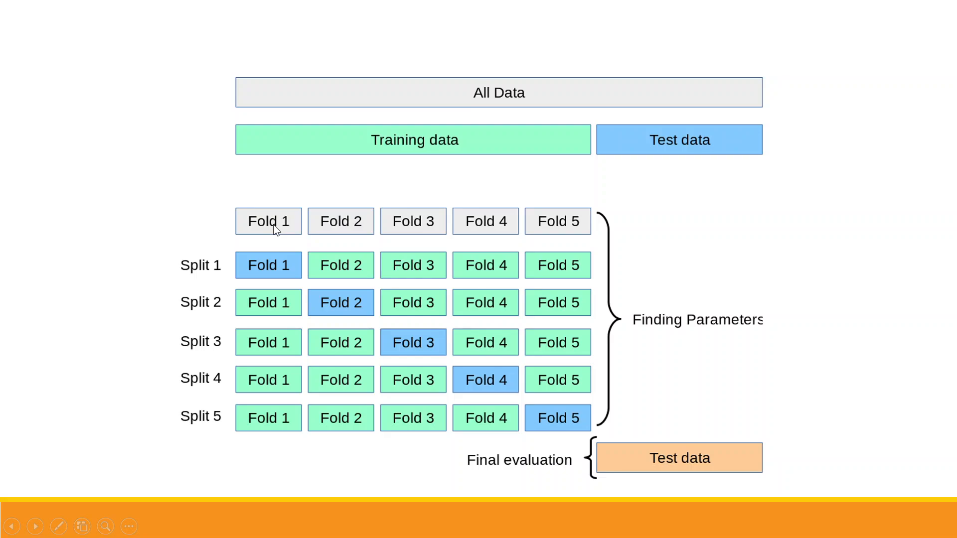
mouse_move(250, 279)
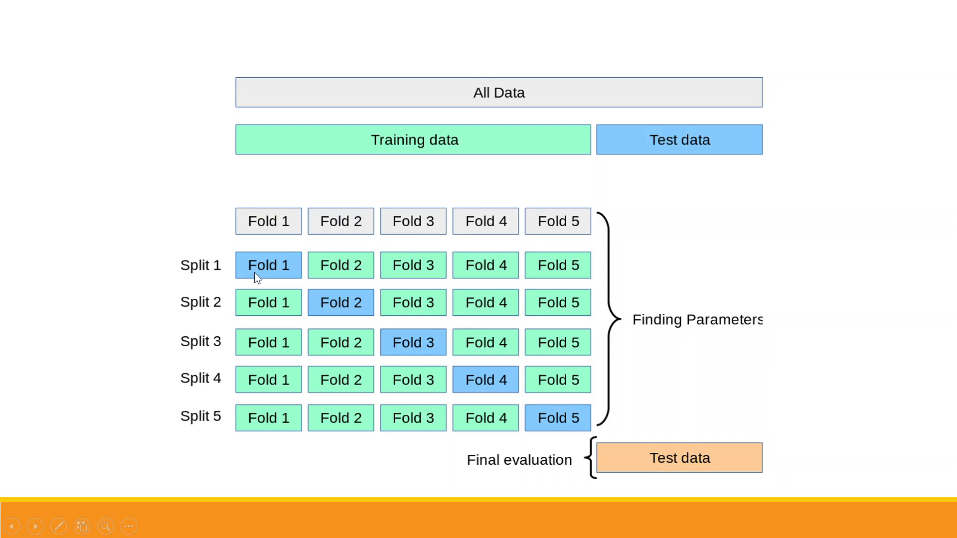
mouse_move(353, 274)
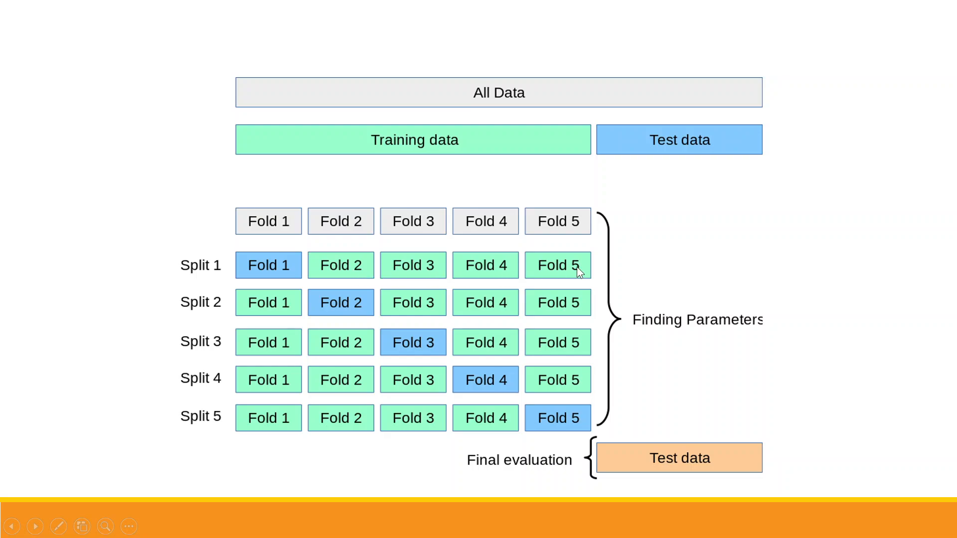
mouse_move(365, 278)
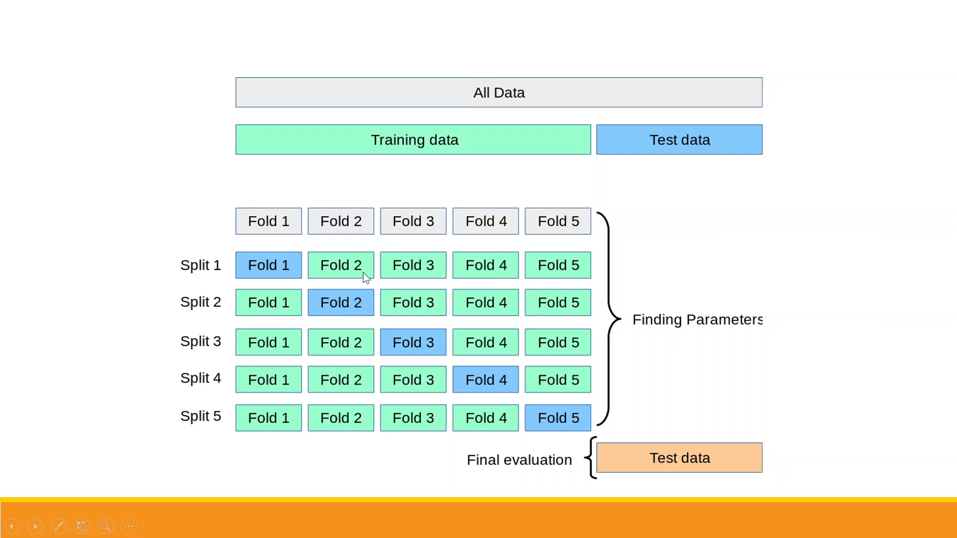
mouse_move(230, 319)
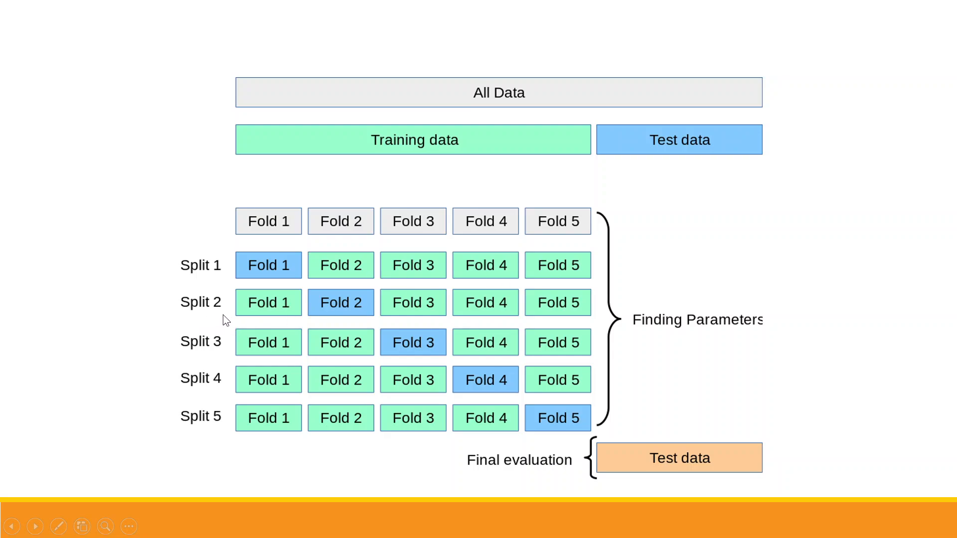
mouse_move(357, 308)
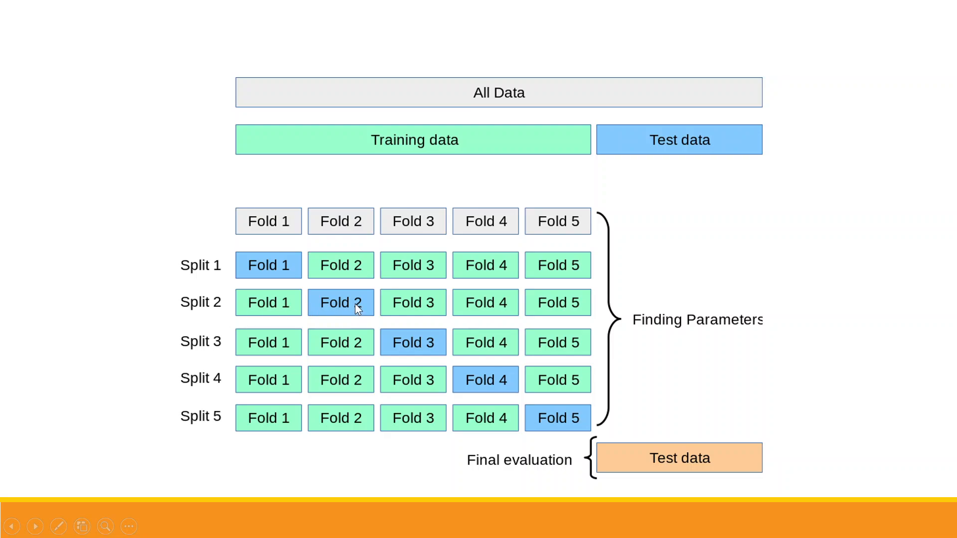
mouse_move(226, 432)
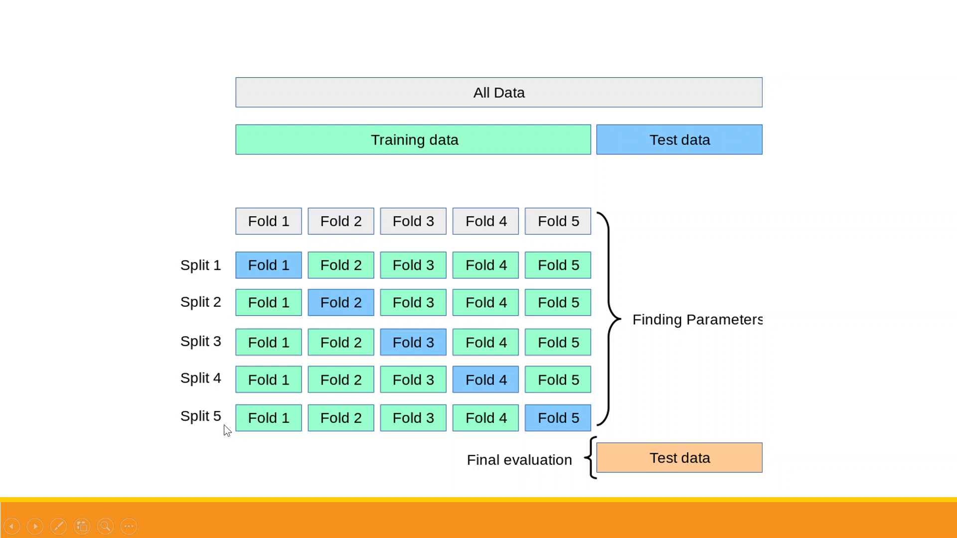
mouse_move(652, 352)
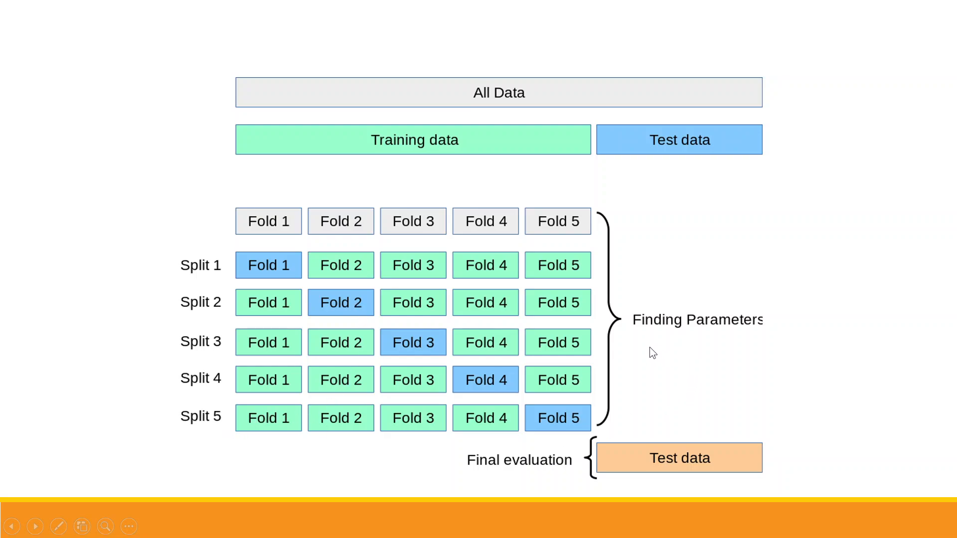
mouse_move(660, 368)
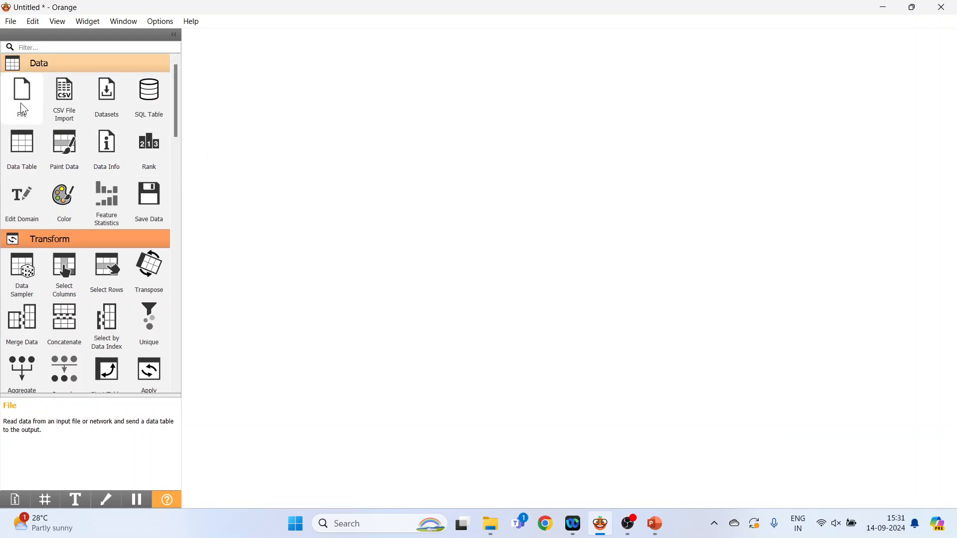
Place a File widget on the canvas and bring up its settings
drag(21, 89, 257, 118)
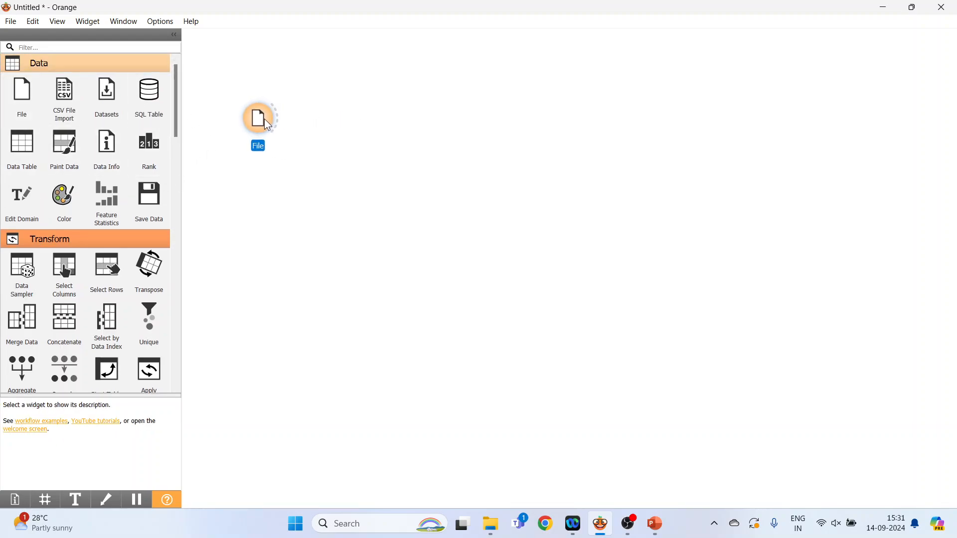
double_click(257, 118)
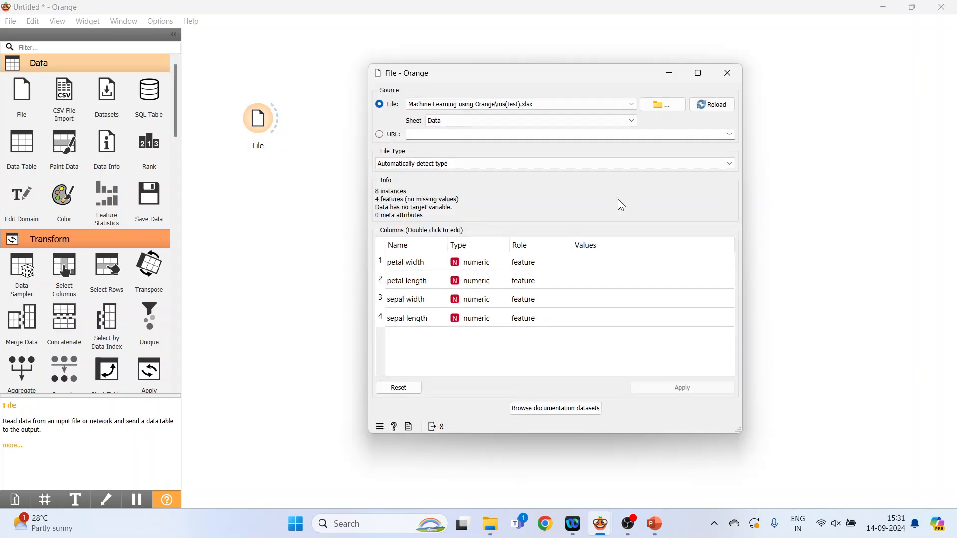
mouse_move(651, 87)
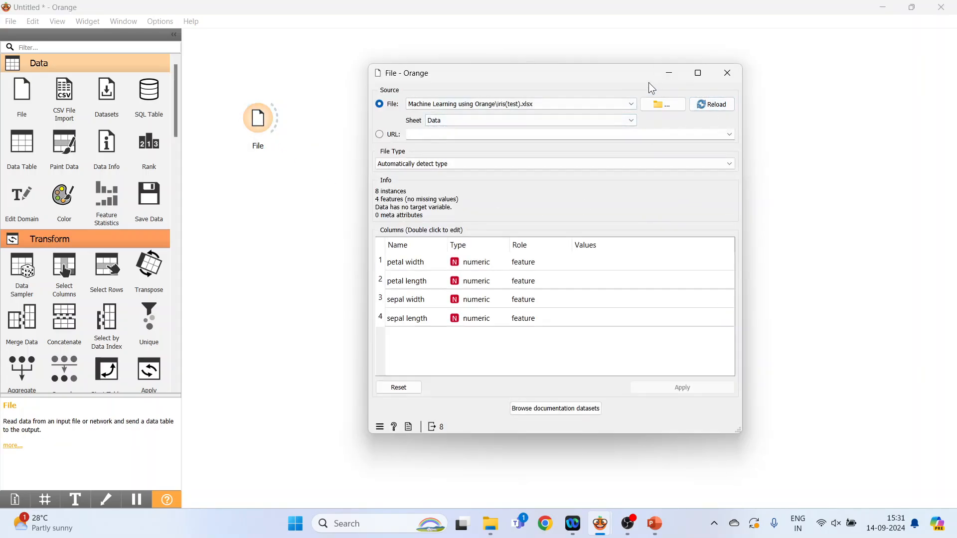
mouse_move(682, 129)
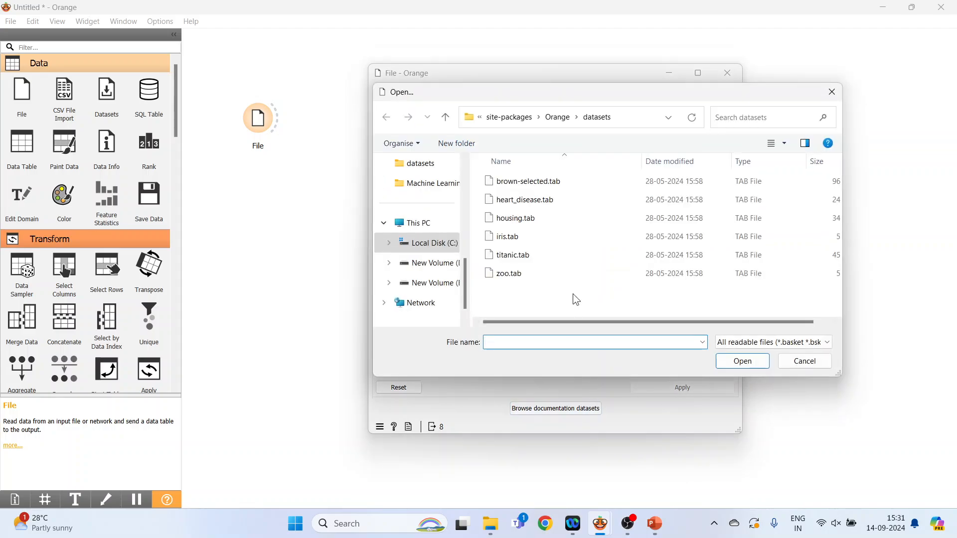
Load iris.tab (150 instances, iris target) into the File widget and close its settings
click(506, 237)
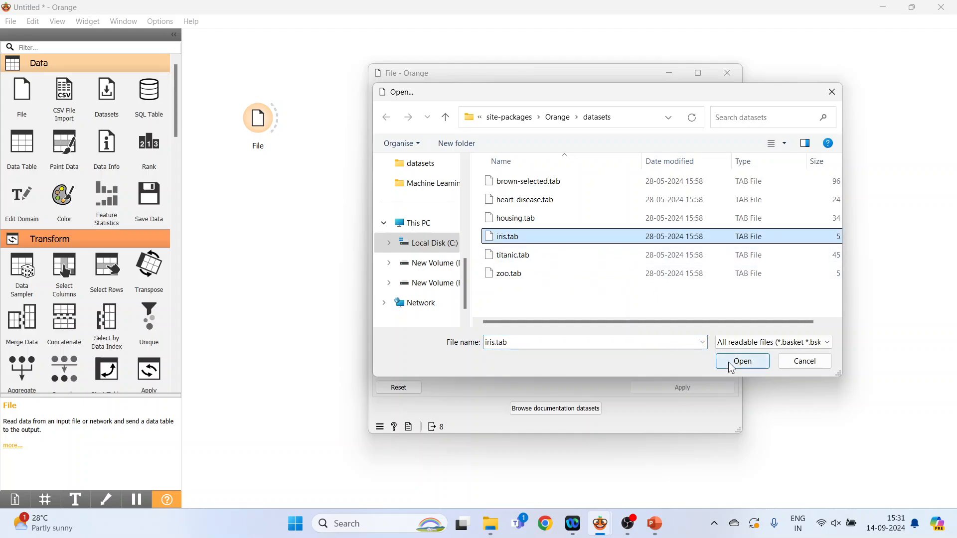
click(741, 360)
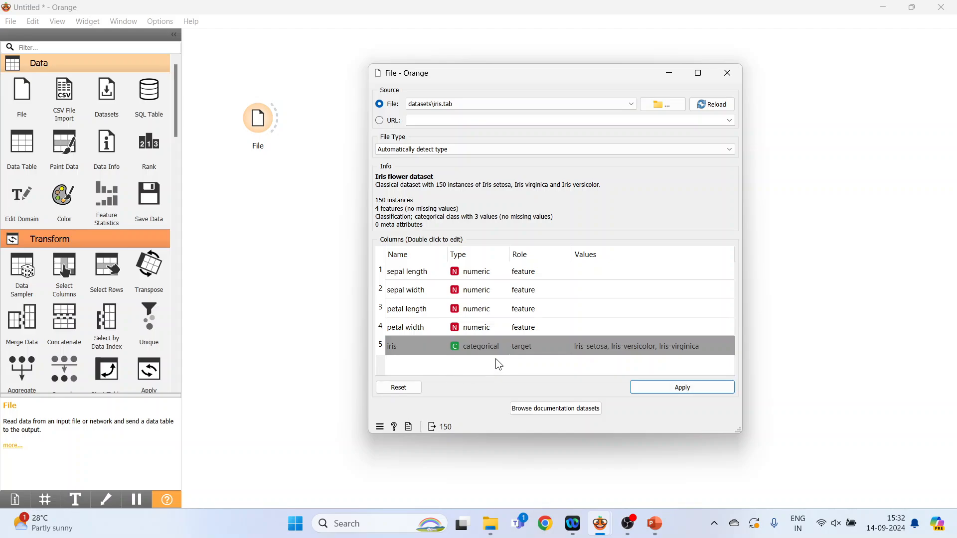
mouse_move(527, 356)
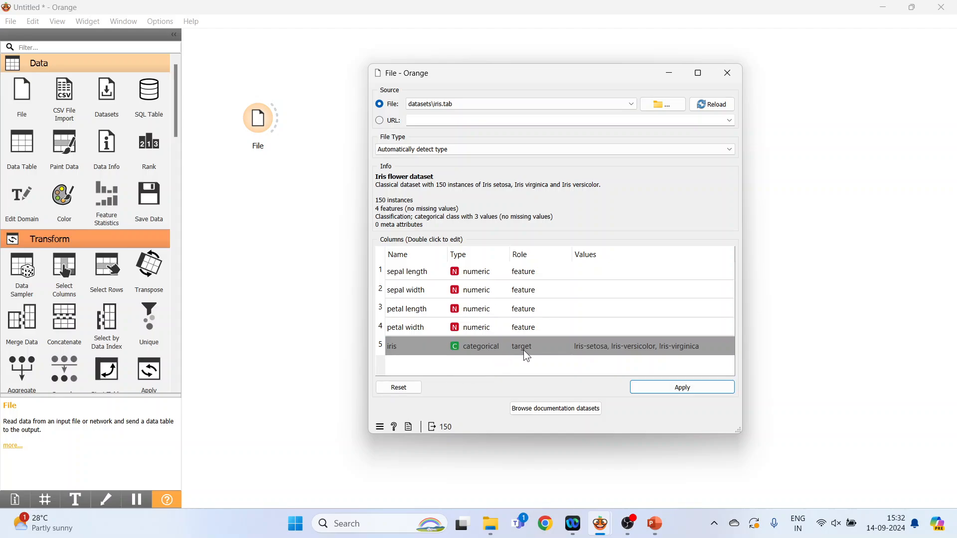
mouse_move(537, 355)
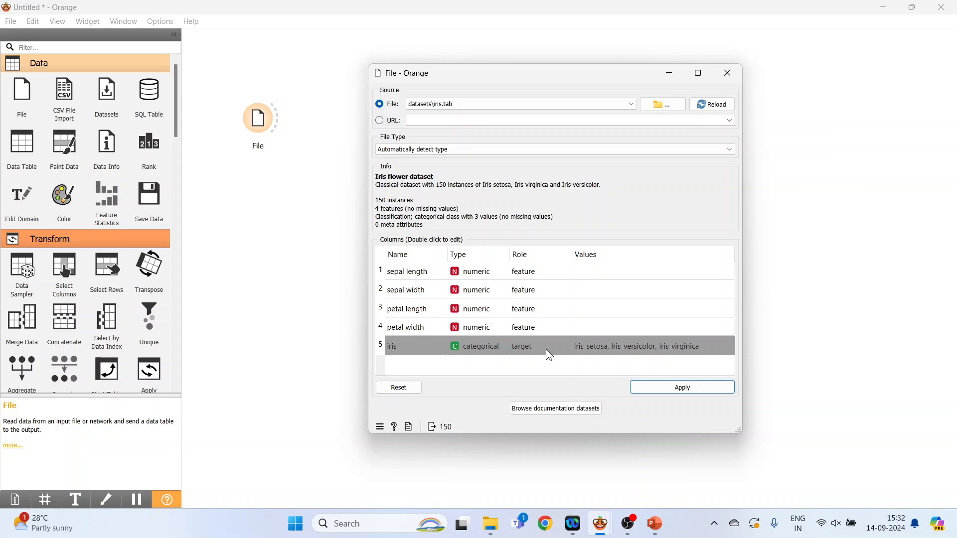
mouse_move(588, 361)
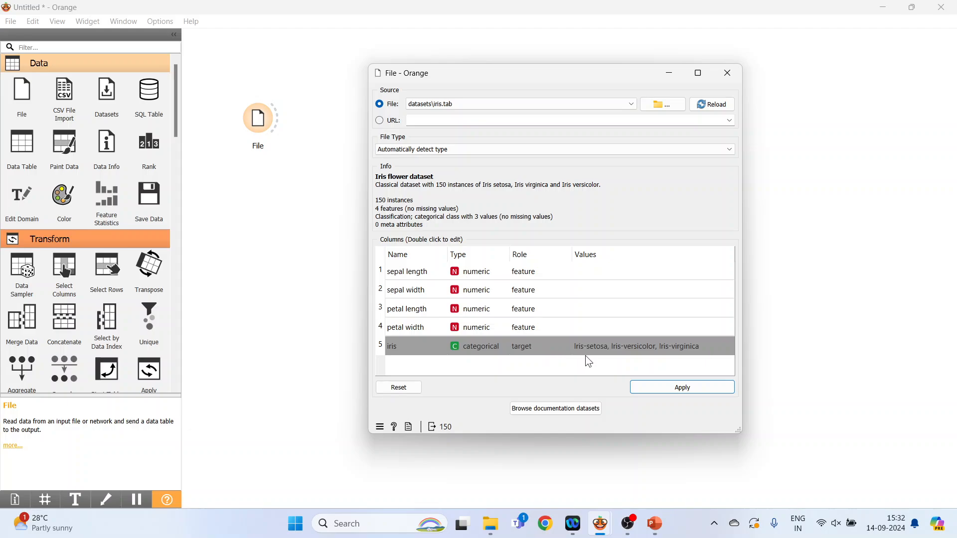
mouse_move(641, 356)
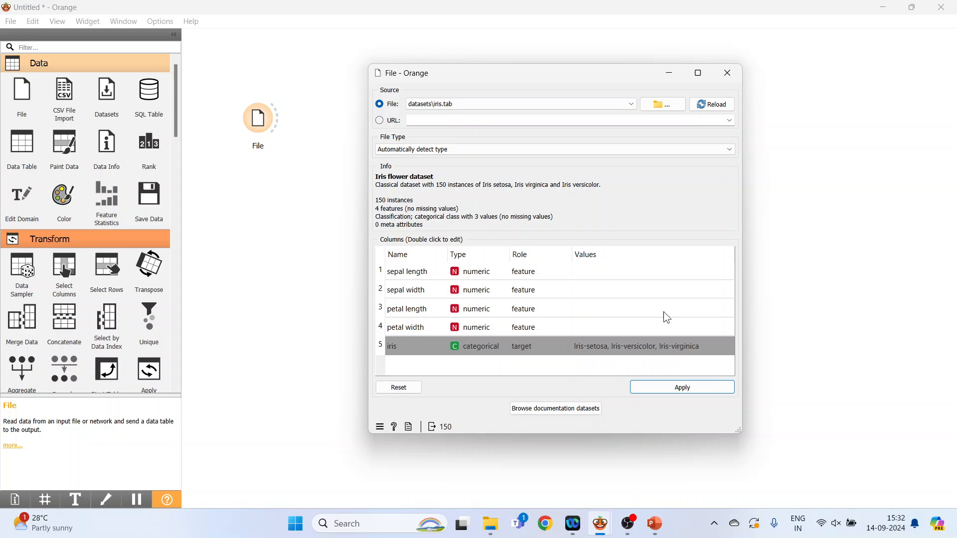
click(726, 73)
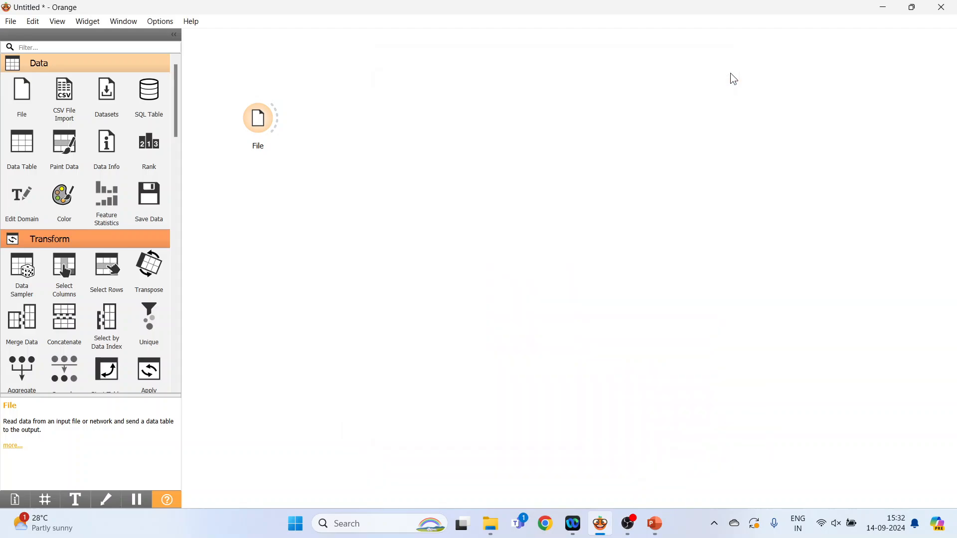
mouse_move(186, 147)
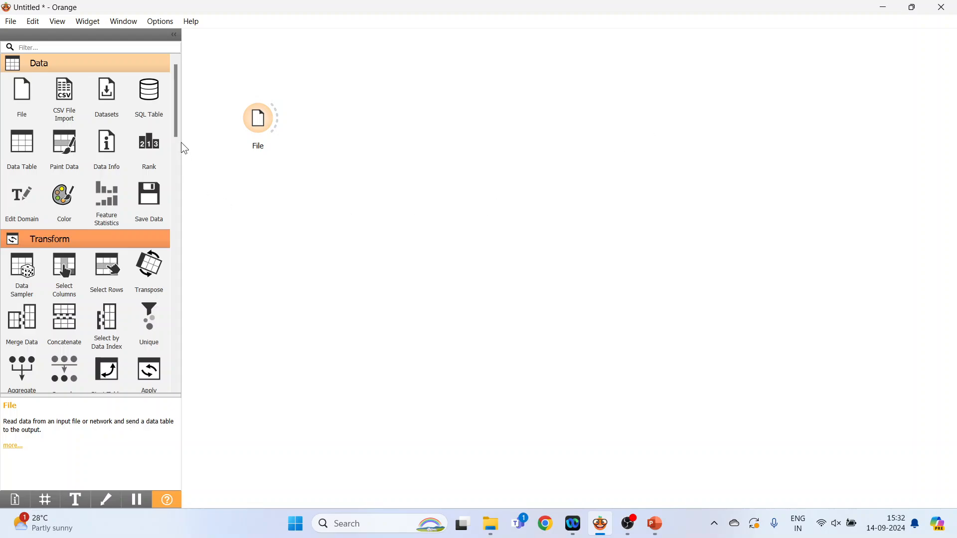
Add a Tree learner from the Model section and feed it the File's iris data
scroll(down, 3)
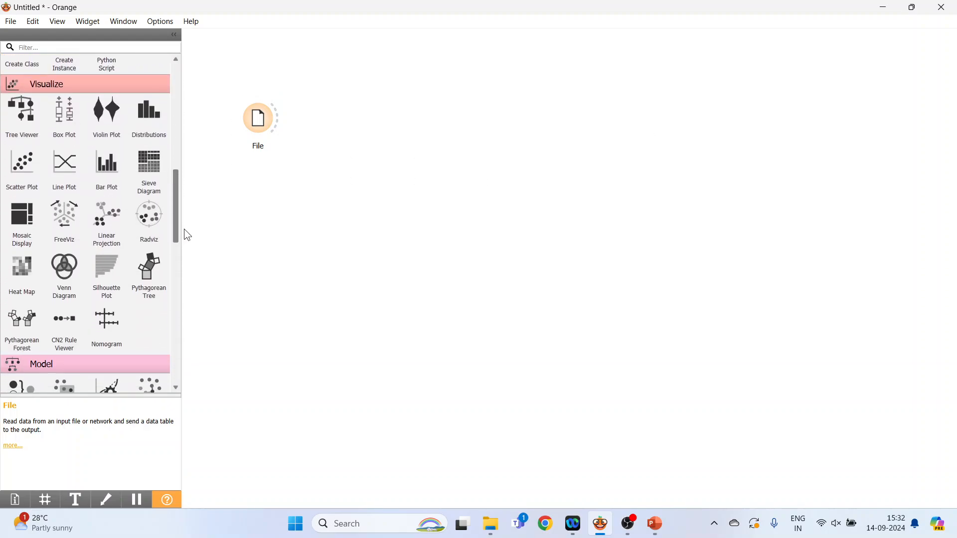
scroll(down, 3)
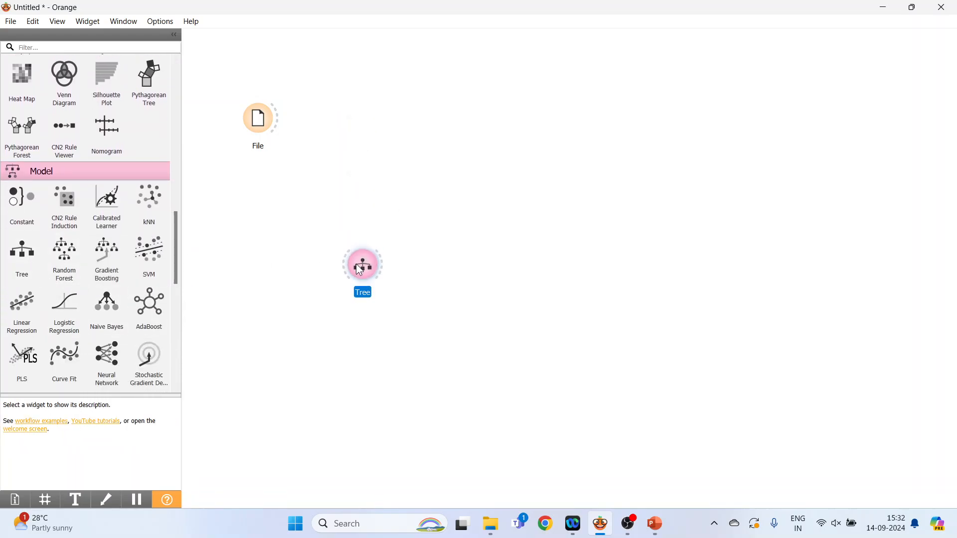
drag(276, 117, 345, 263)
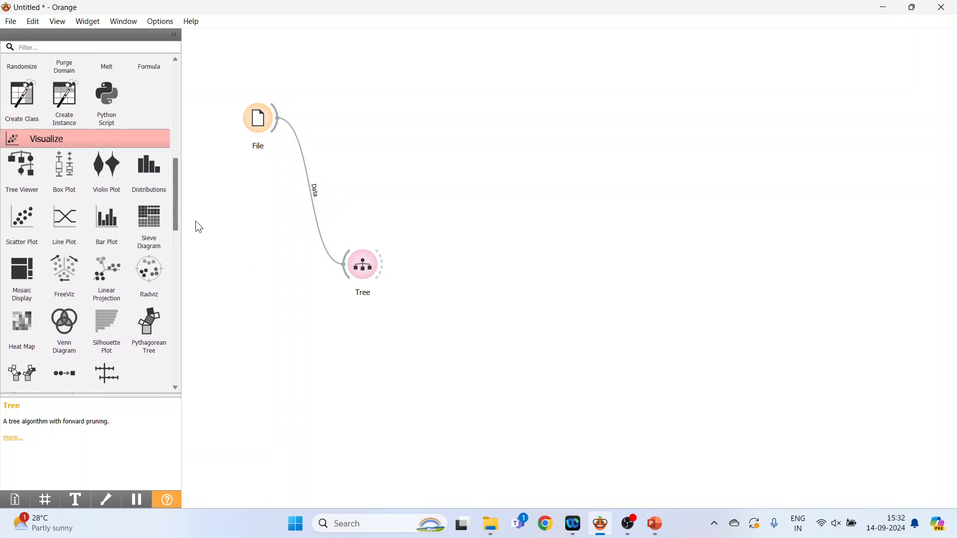
mouse_move(21, 171)
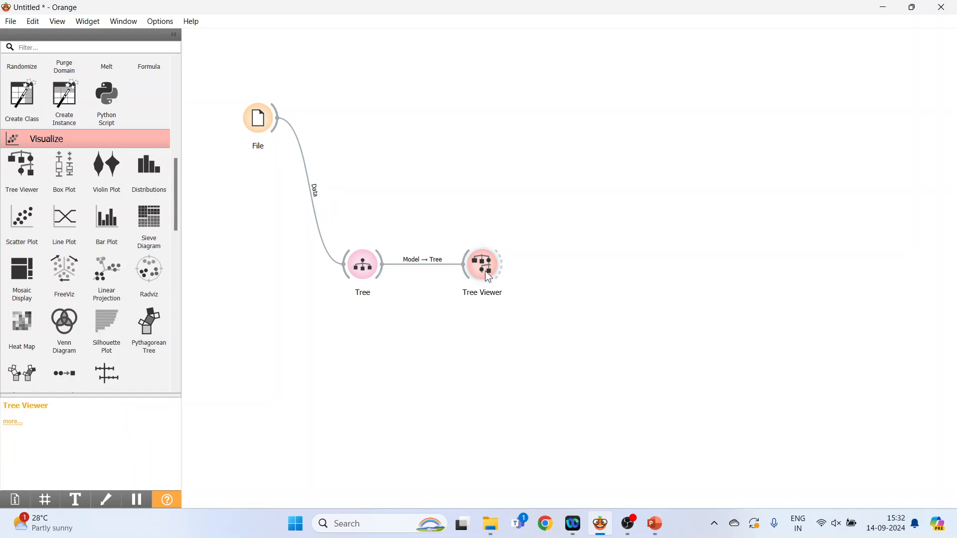
double_click(482, 263)
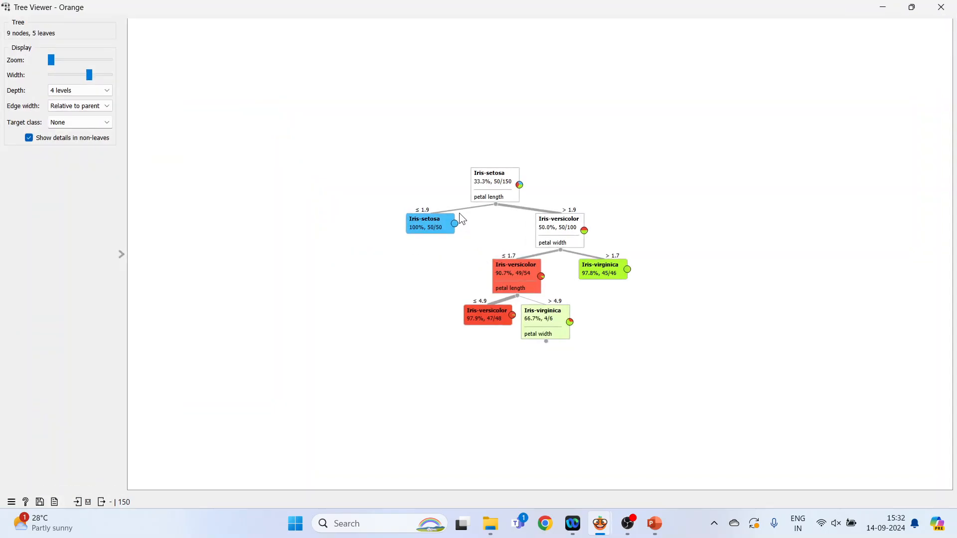
mouse_move(491, 182)
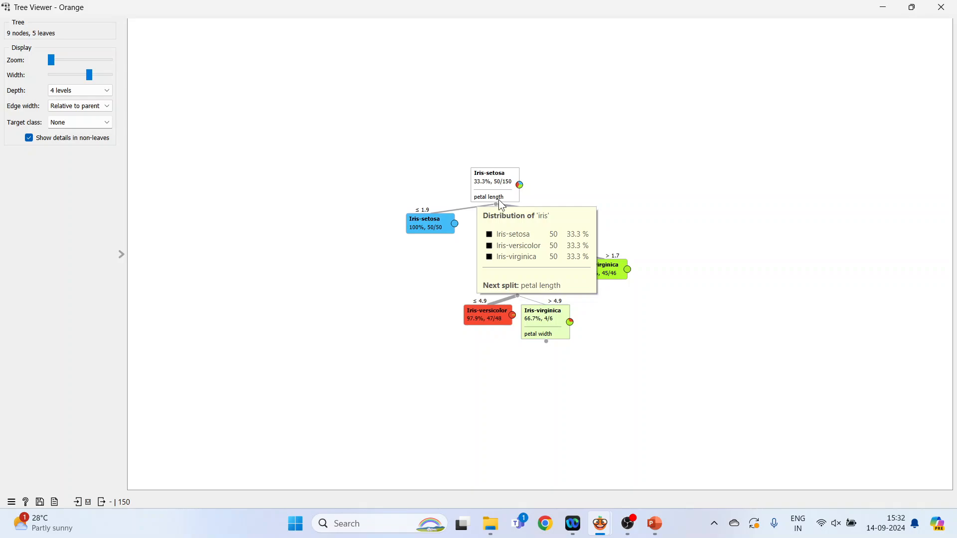
mouse_move(436, 219)
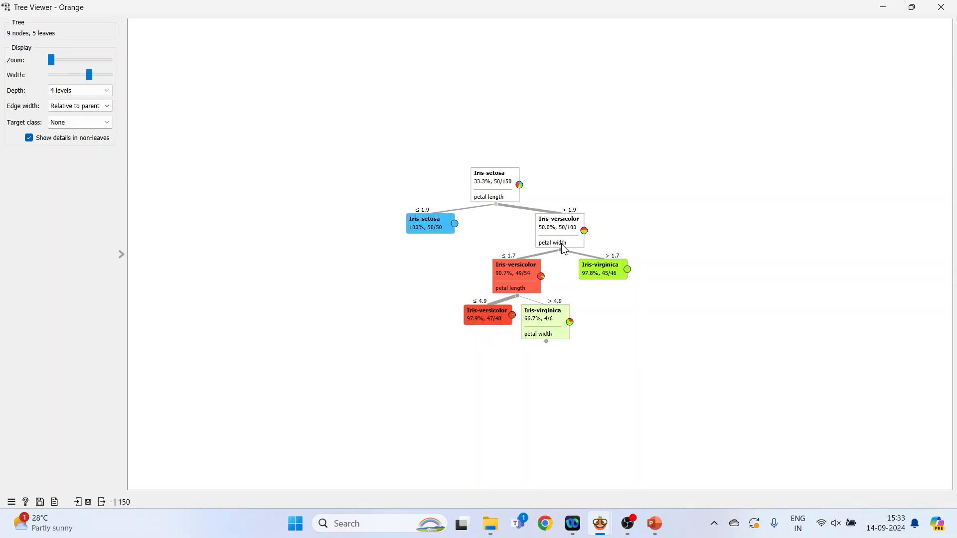
mouse_move(559, 230)
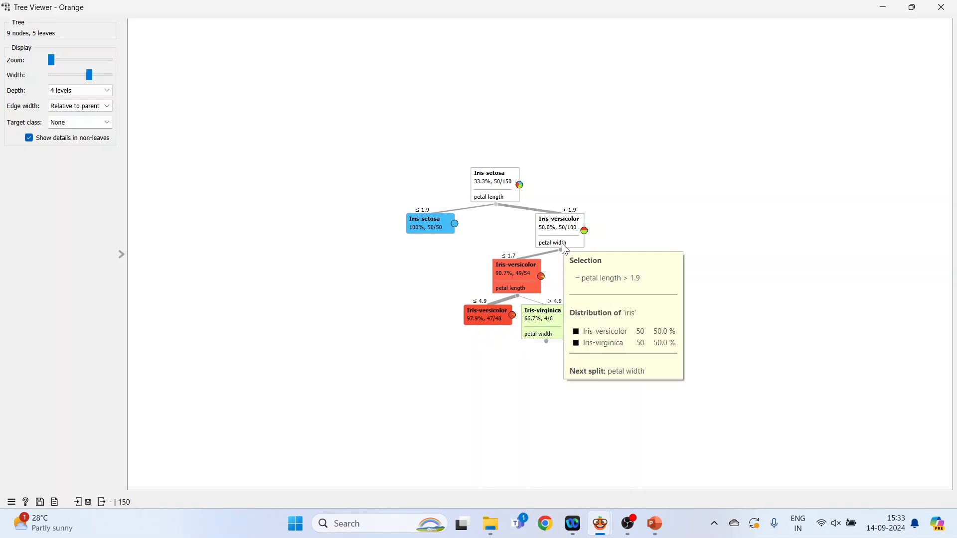
mouse_move(512, 265)
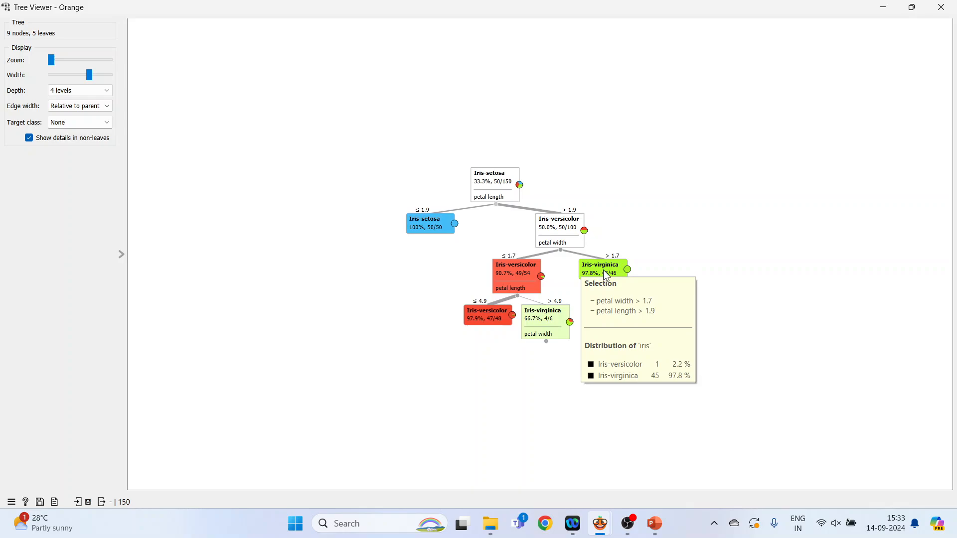
mouse_move(457, 338)
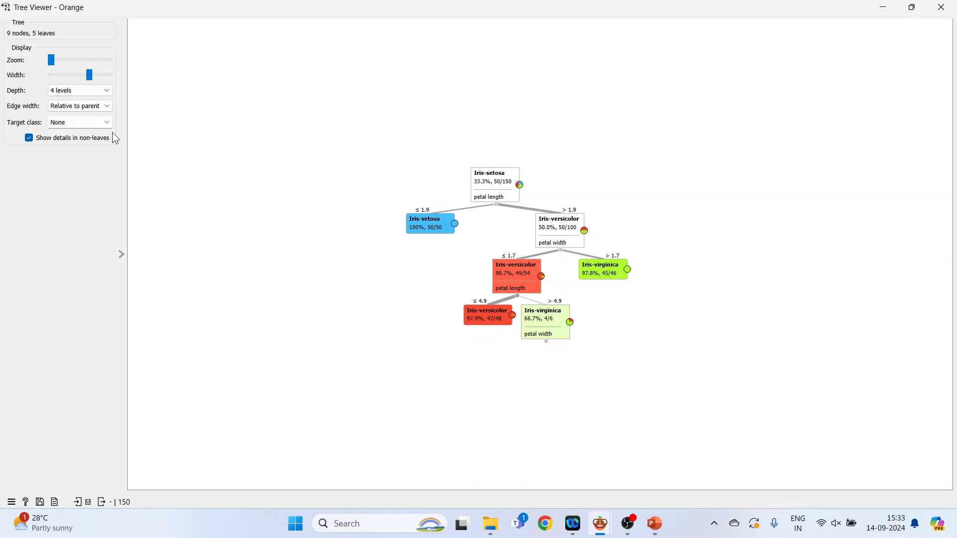
Try tree depth 3 then back to 4, adjust width and zoom, and close the Tree Viewer
click(79, 90)
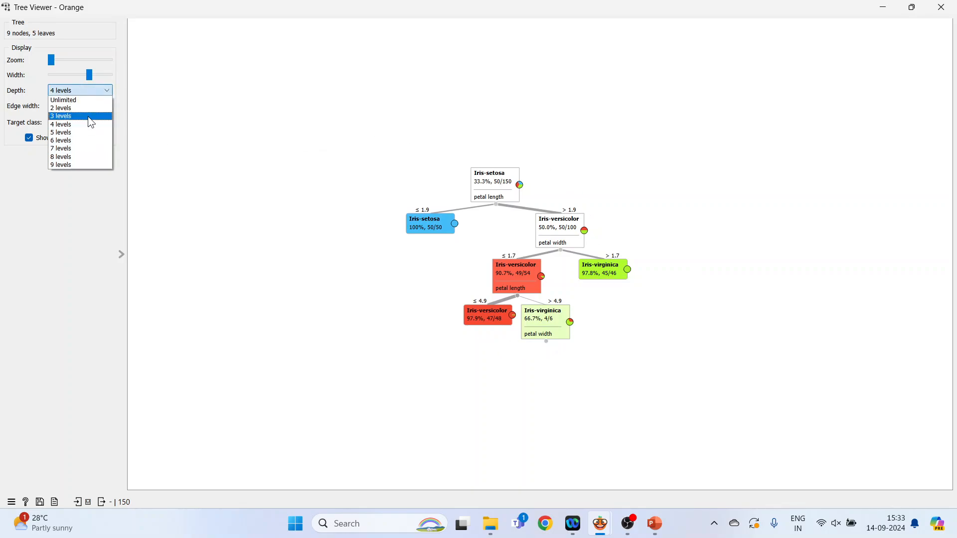
click(61, 116)
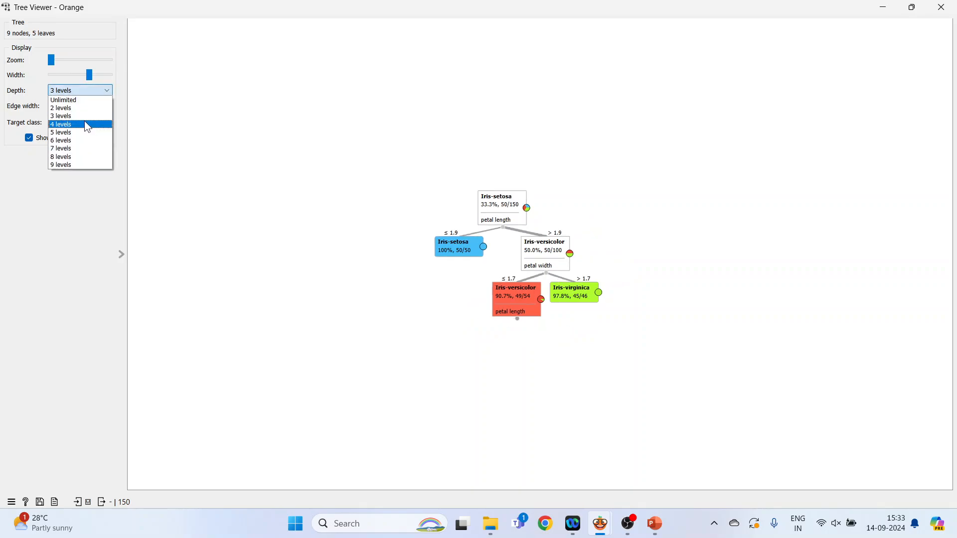
click(61, 124)
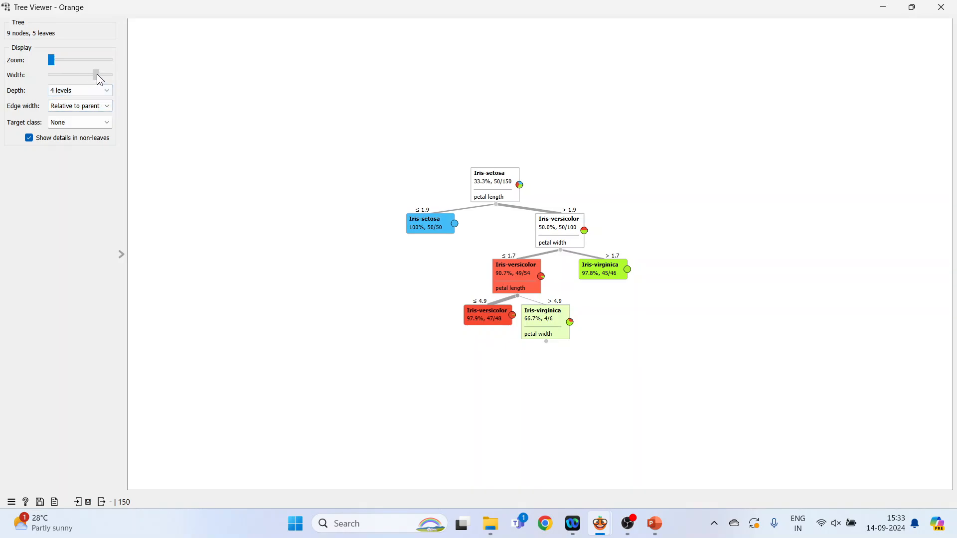
drag(94, 75, 91, 75)
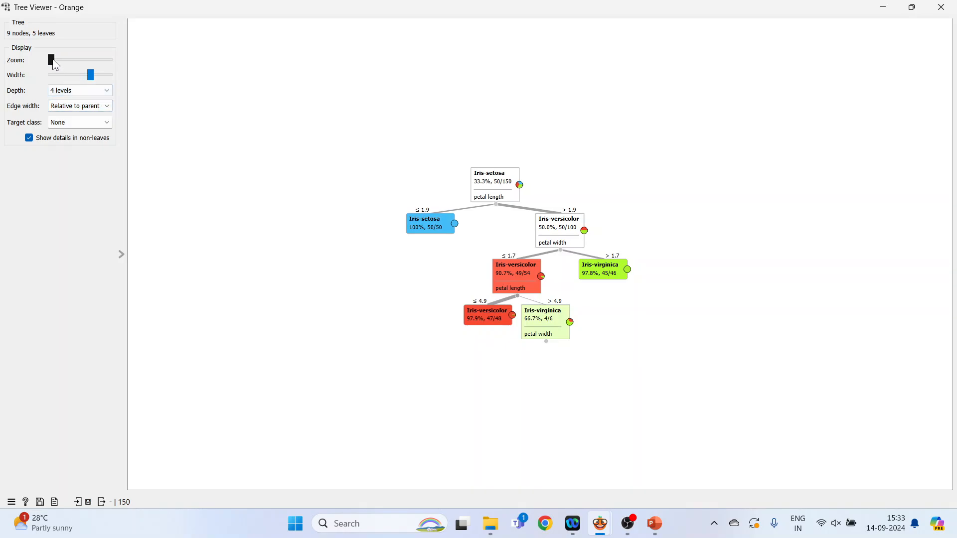
drag(51, 60, 58, 60)
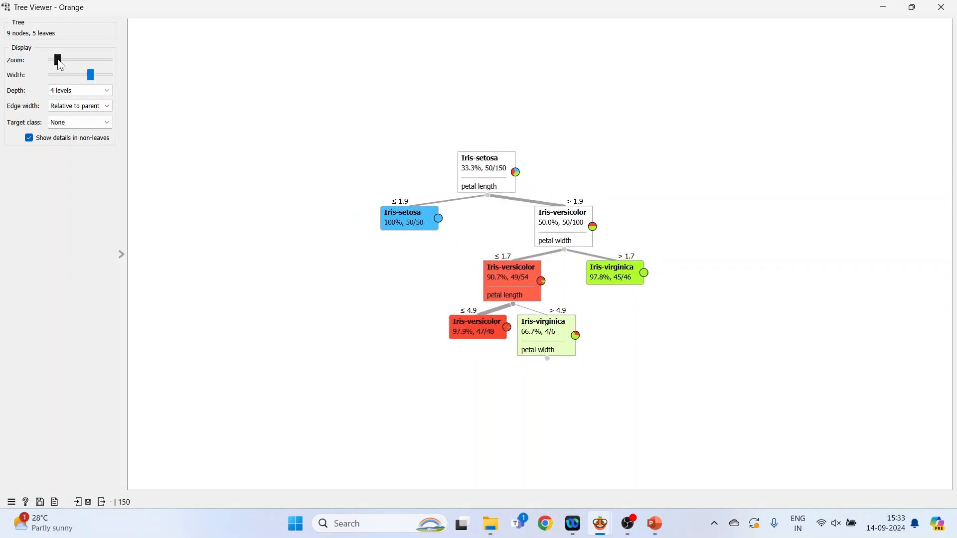
drag(56, 60, 58, 59)
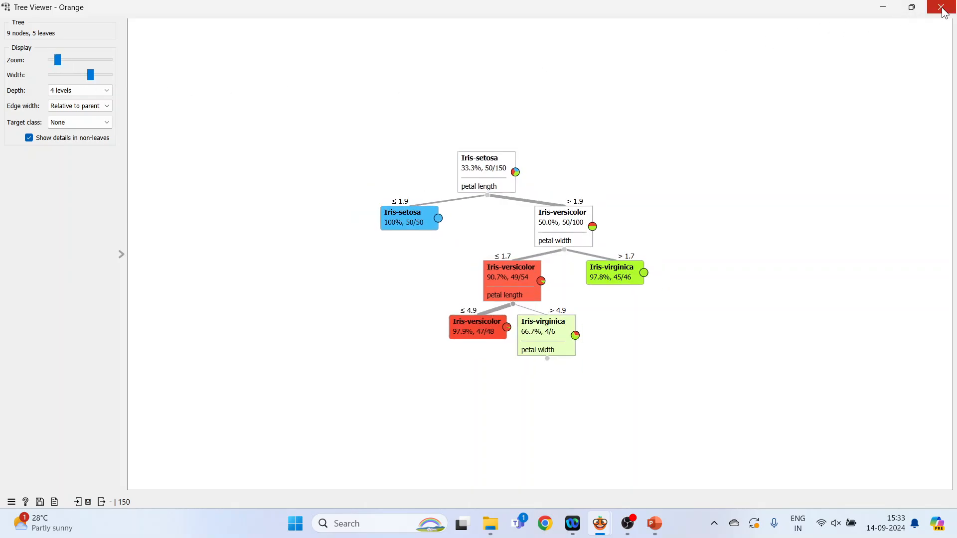
click(943, 7)
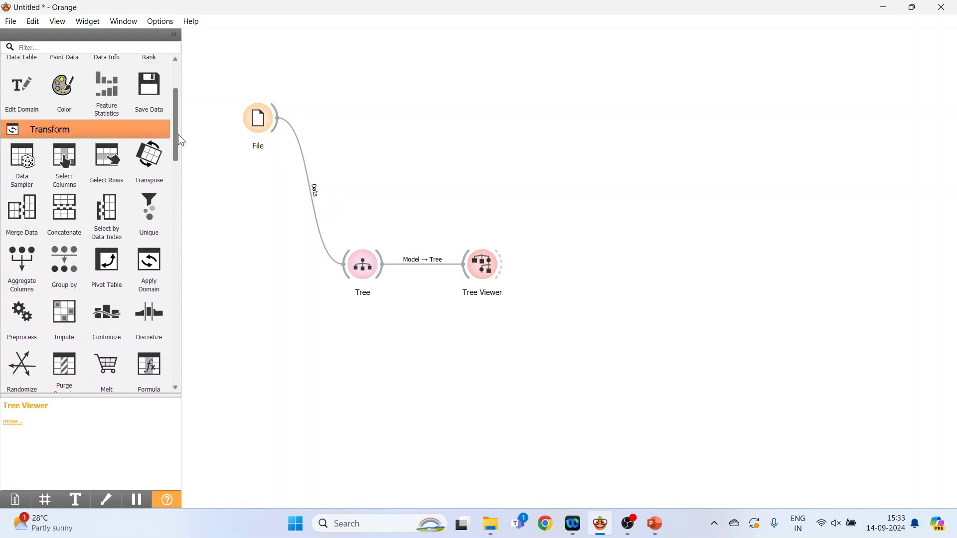
mouse_move(22, 159)
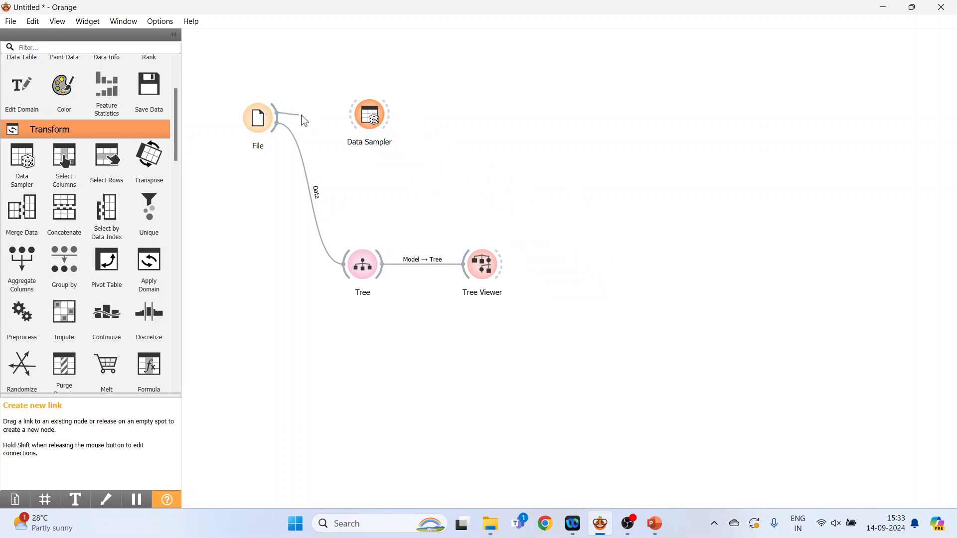
Bring up the Data Sampler's sampling settings showing a 70% proportion
double_click(369, 114)
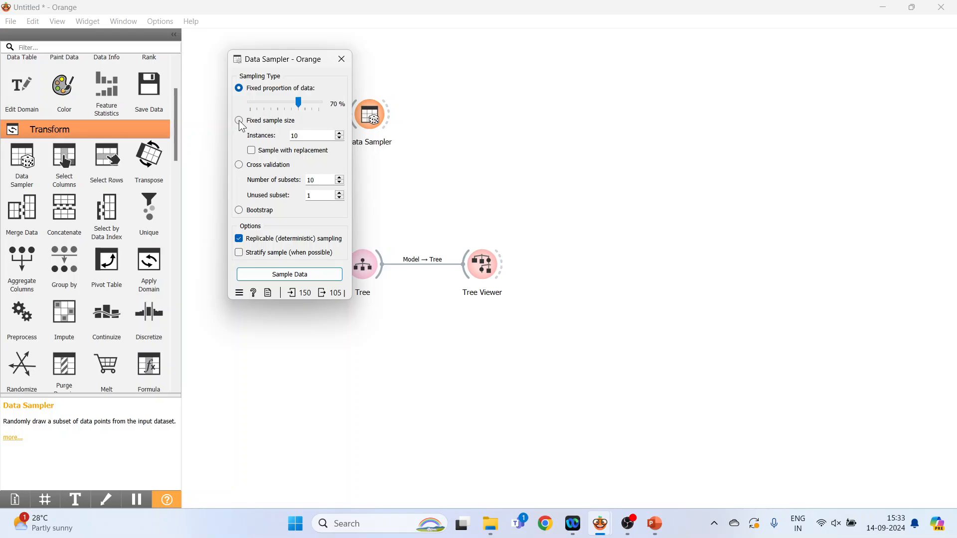
Try fixed size, cross validation and bootstrap sampling, restore 70% fixed proportion, and close
click(238, 121)
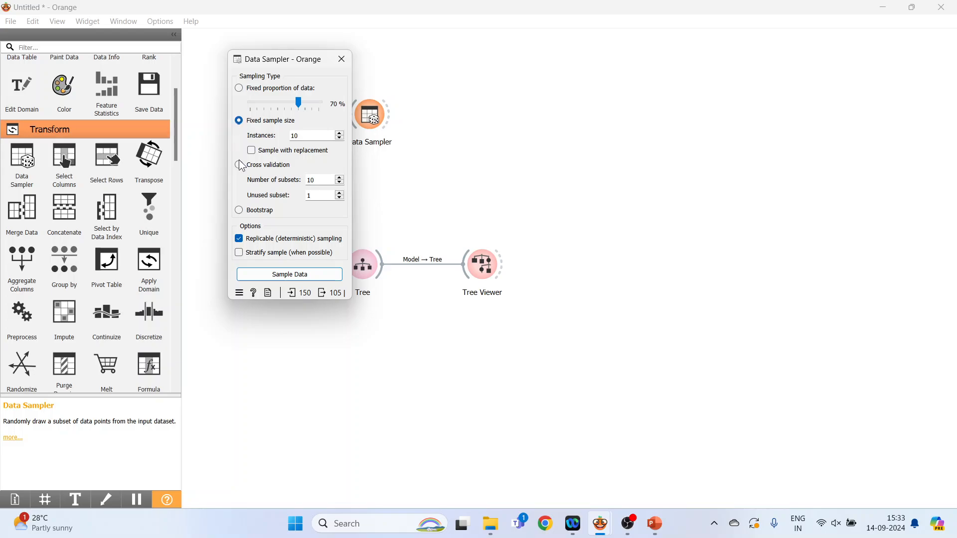
click(238, 164)
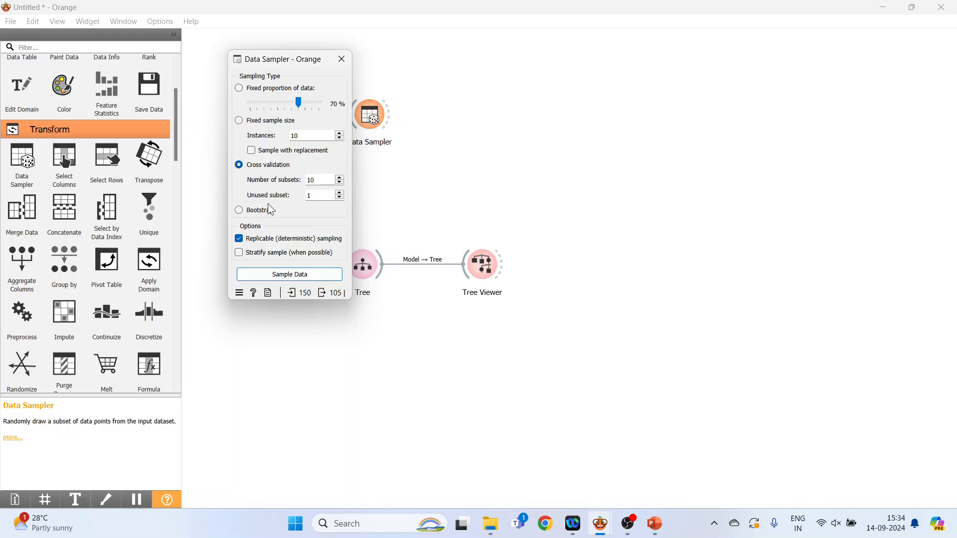
click(238, 210)
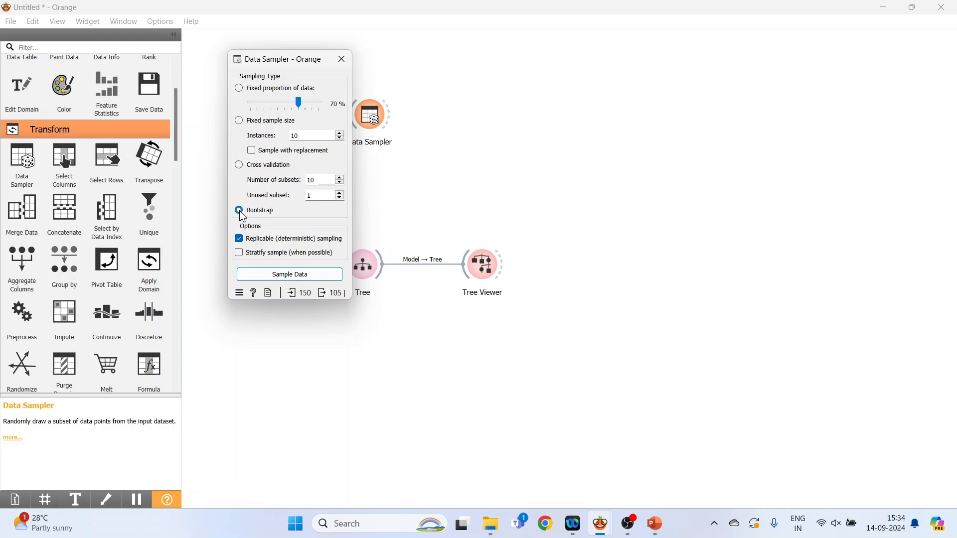
click(239, 87)
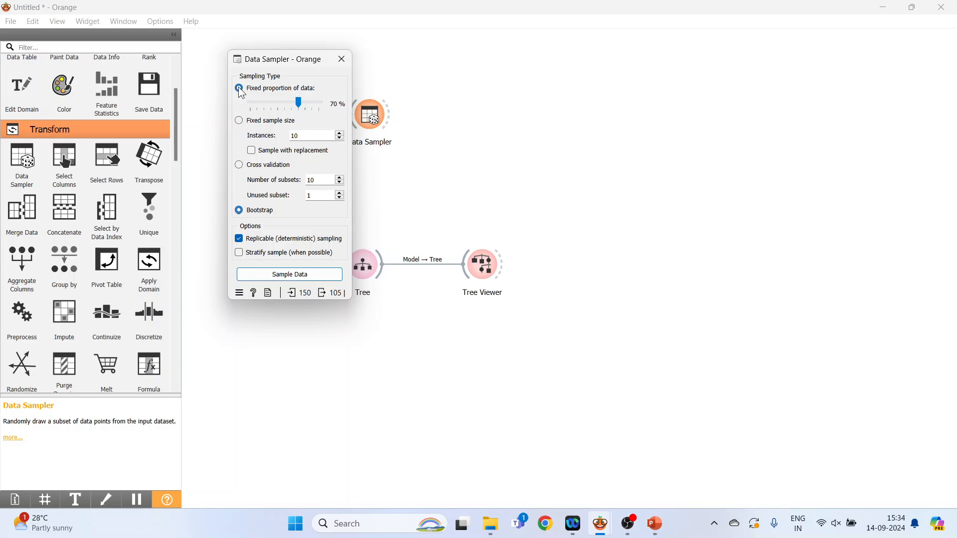
click(238, 87)
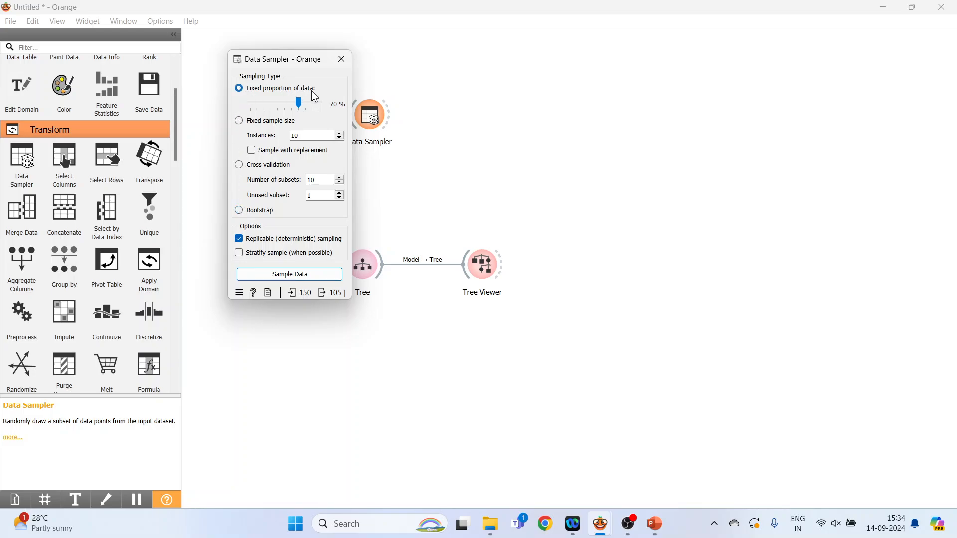
mouse_move(287, 189)
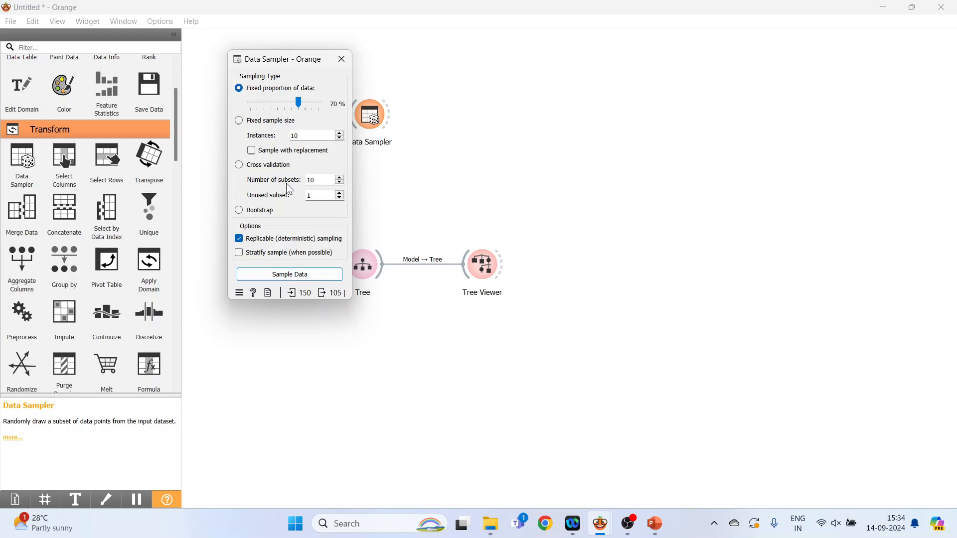
mouse_move(466, 174)
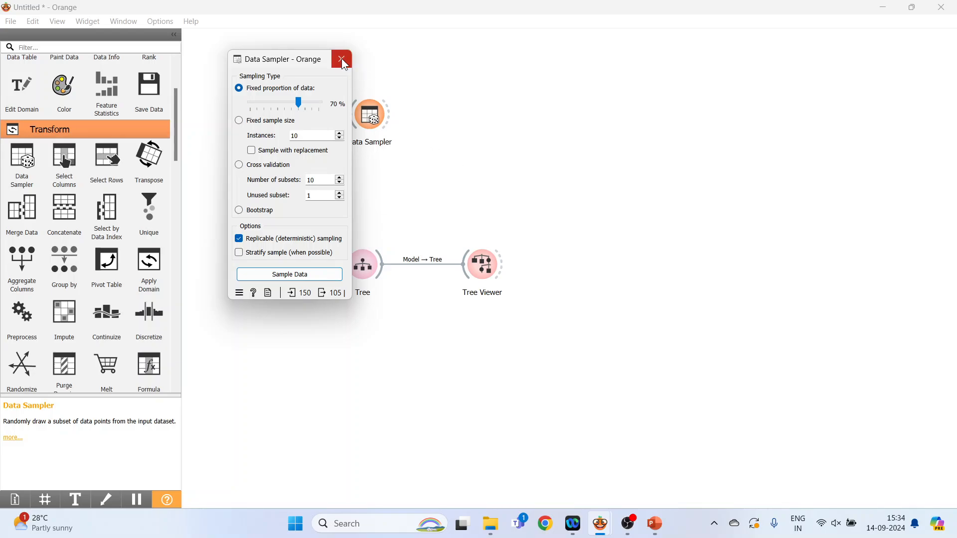
click(341, 59)
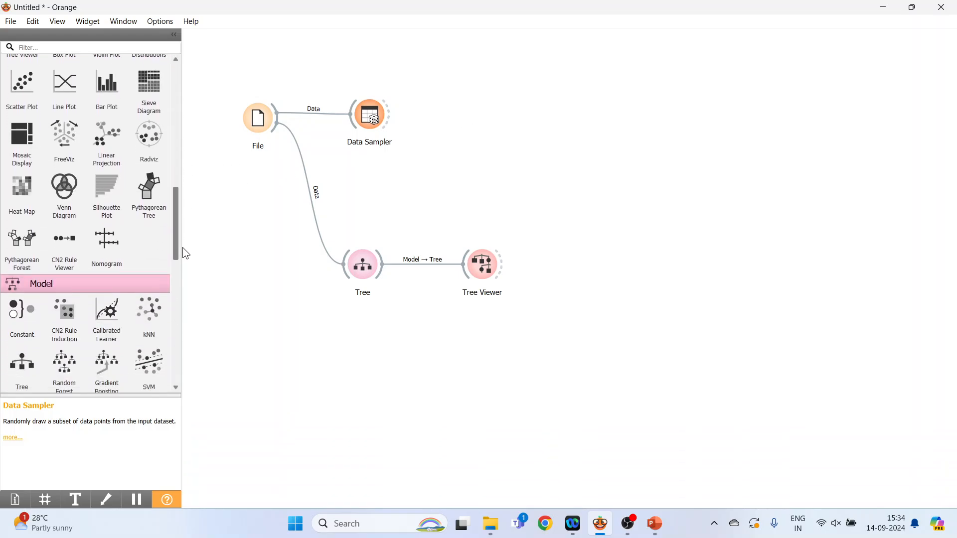
Add Test and Score fed by Data Sampler and Tree, and view its results
scroll(down, 3)
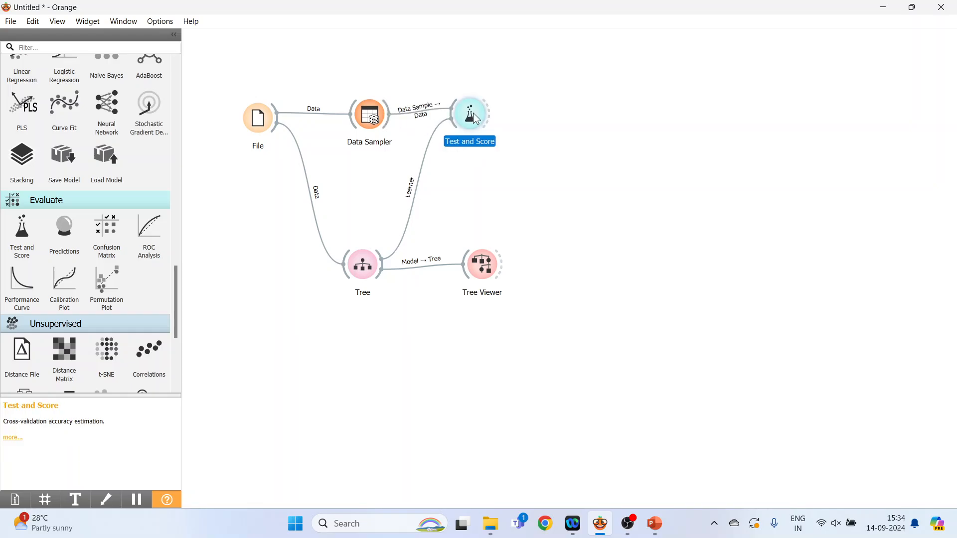
double_click(469, 114)
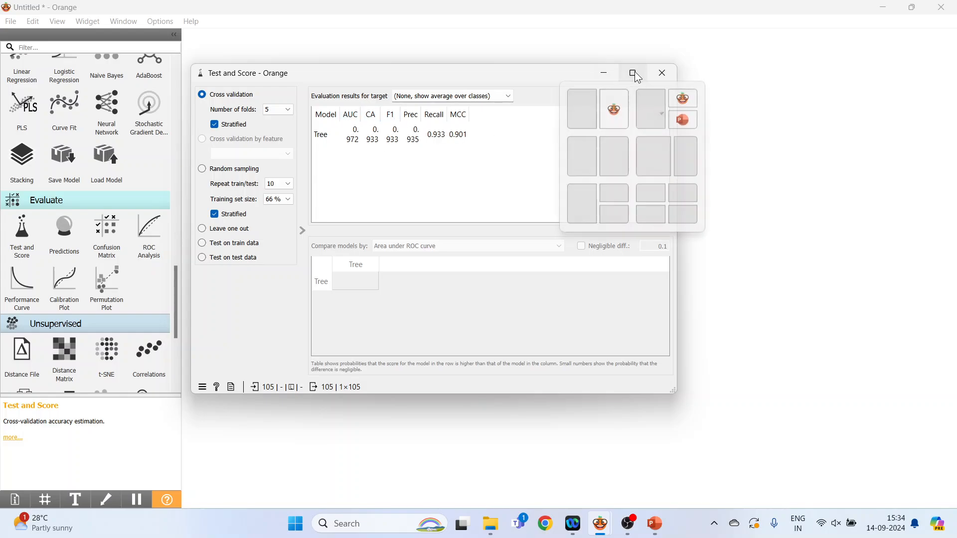
Maximize the Test and Score window and select the Tree's score row
click(633, 73)
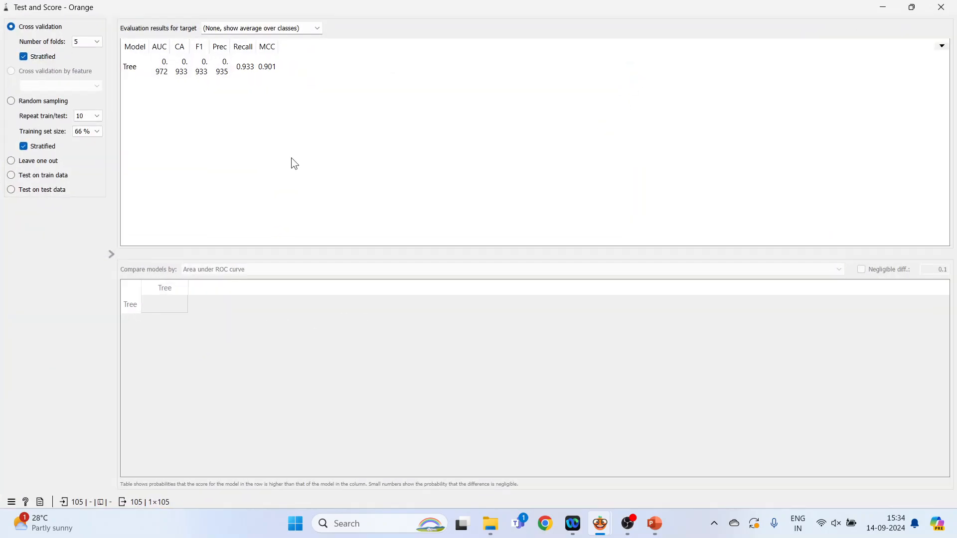
click(161, 67)
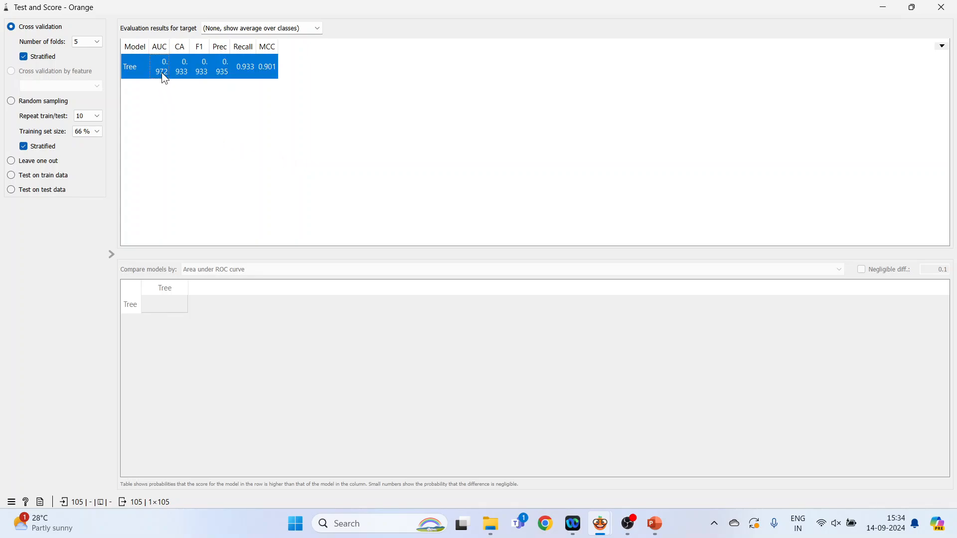
mouse_move(178, 78)
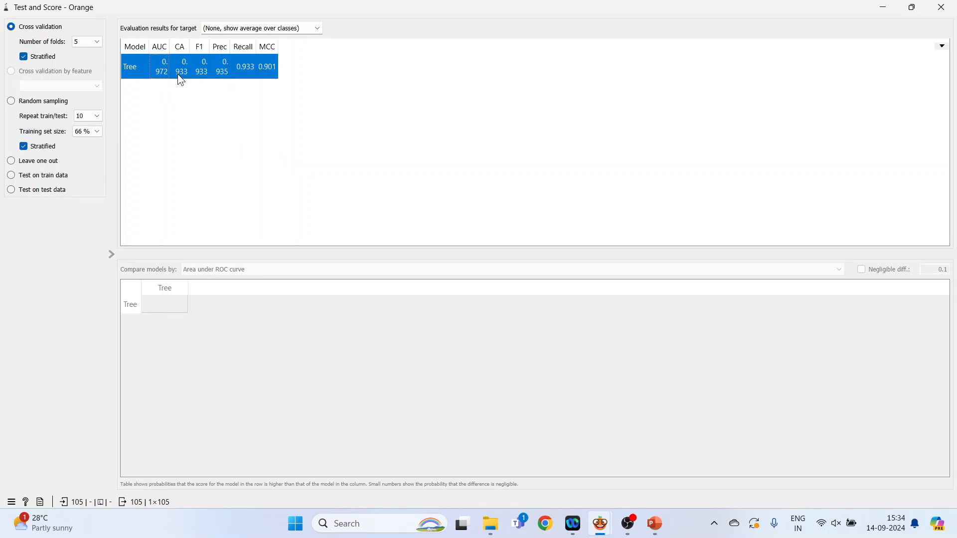
mouse_move(179, 47)
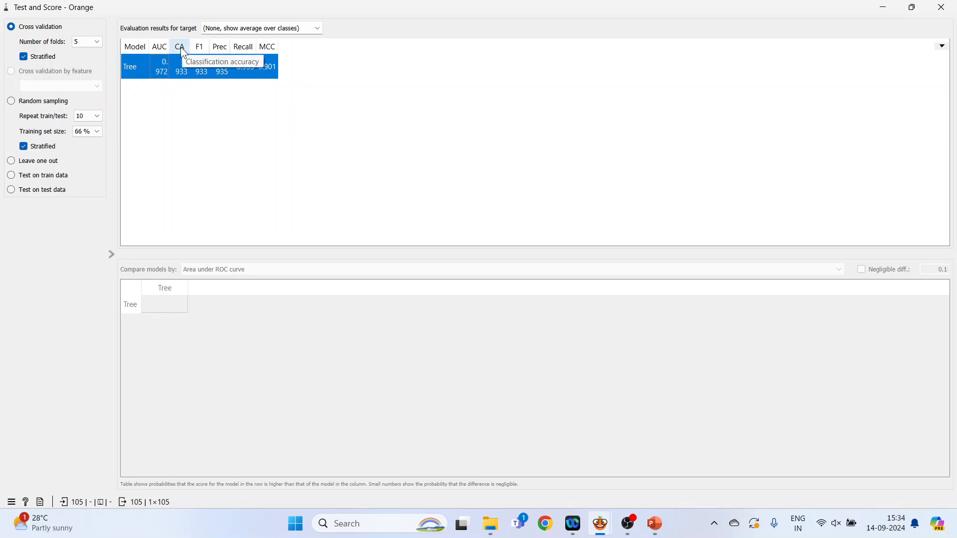
mouse_move(200, 78)
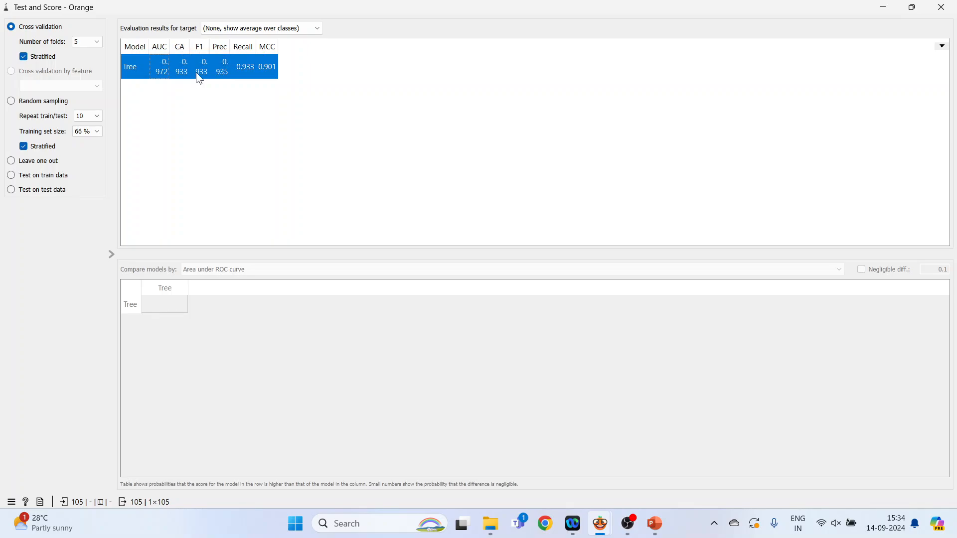
mouse_move(203, 77)
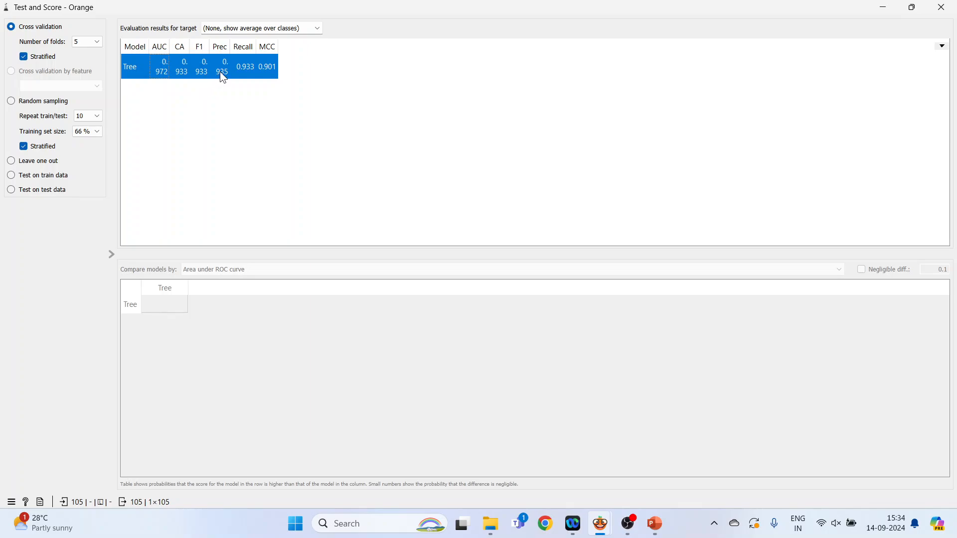
mouse_move(282, 67)
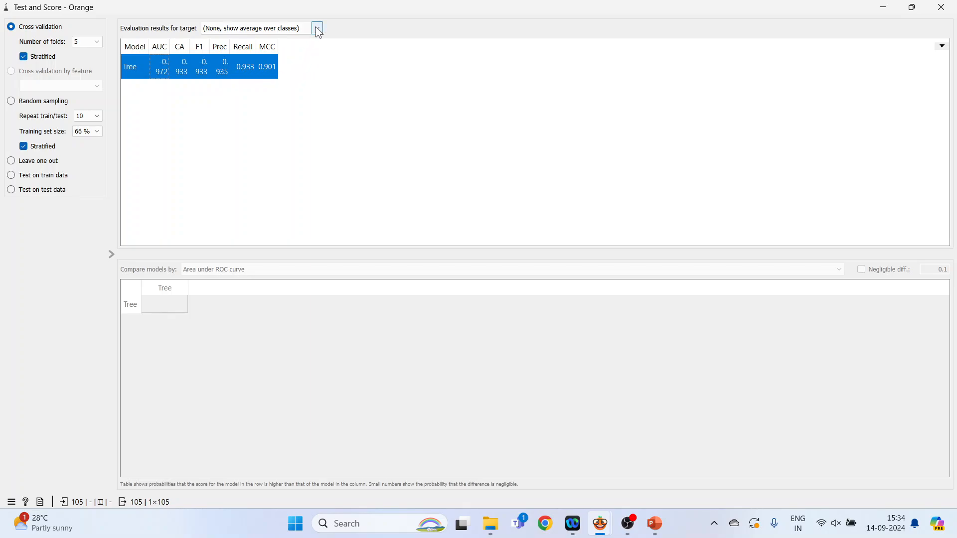
Show scores for Iris-versicolor, then switch to the average over all classes
click(316, 28)
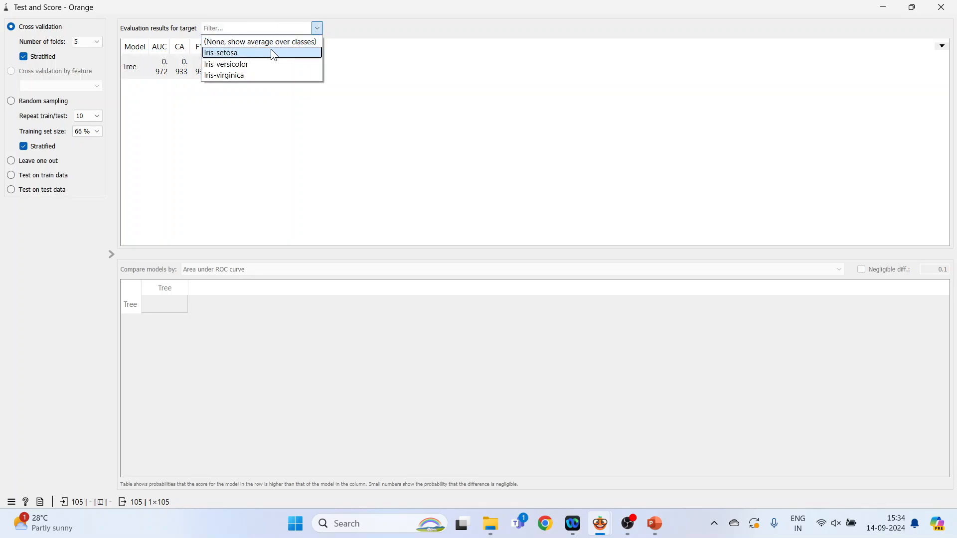
mouse_move(267, 56)
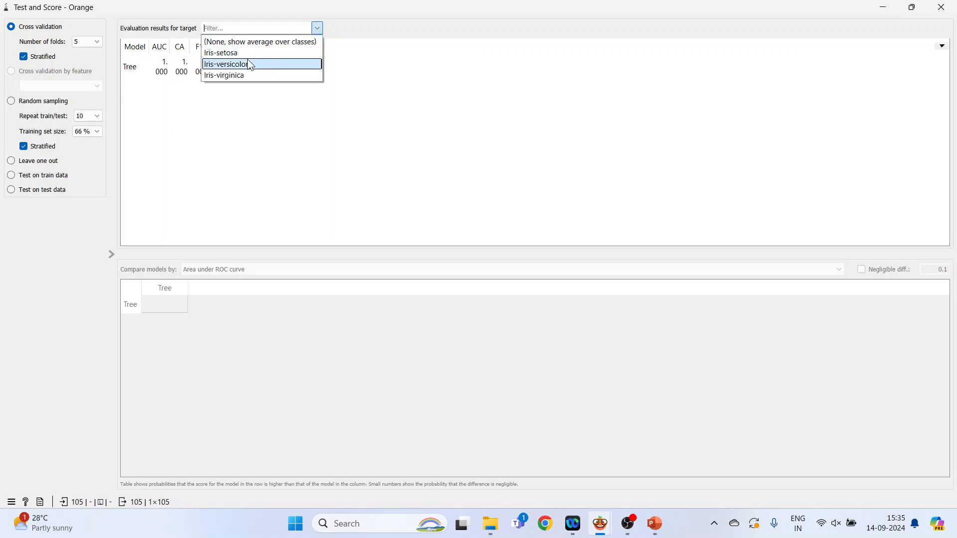
click(225, 64)
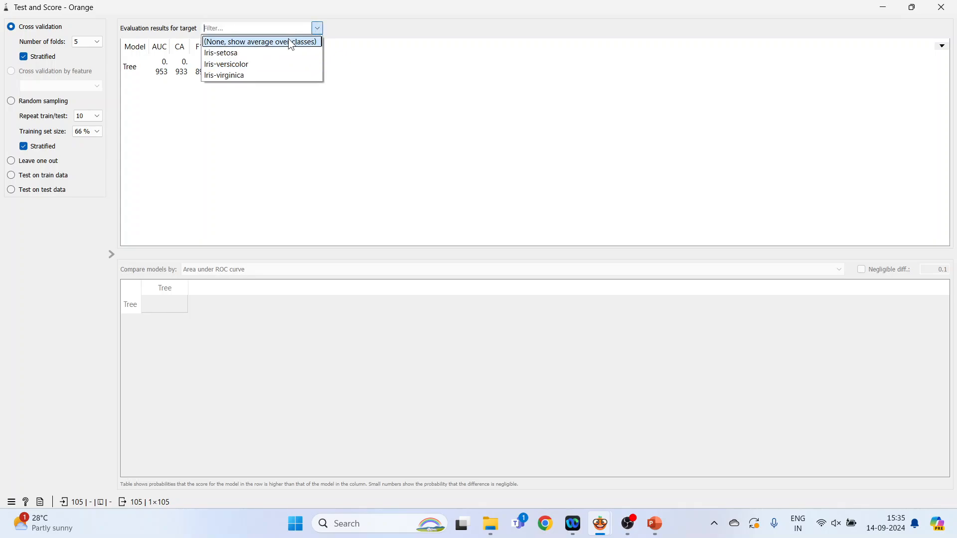
click(248, 42)
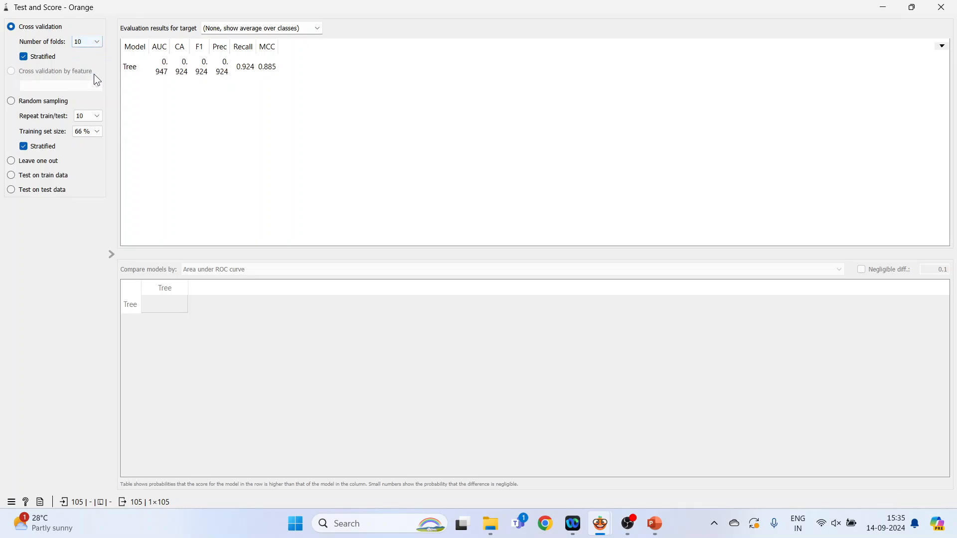
Set 5 folds, compare random sampling, leave-one-out, train-data and test-data scoring, then restore cross-validation
click(83, 42)
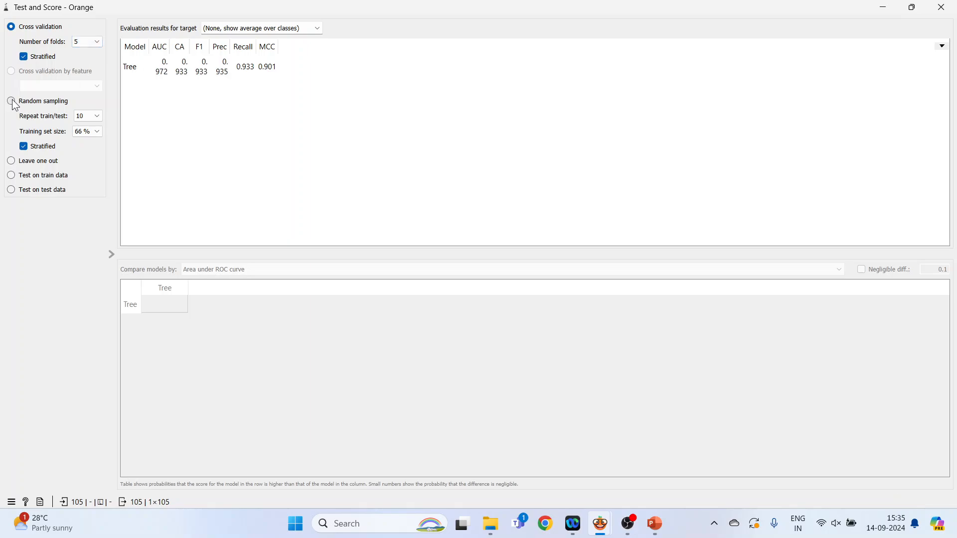
click(11, 101)
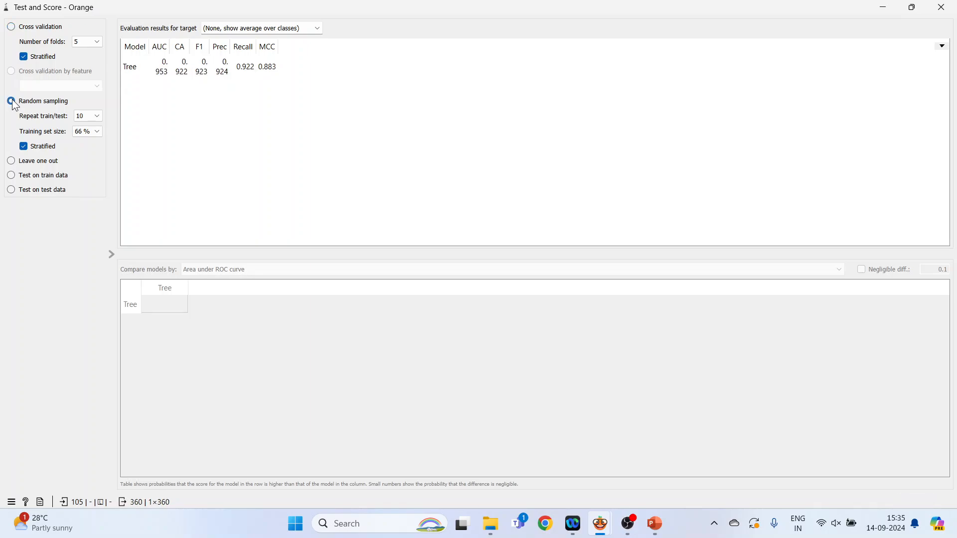
click(11, 100)
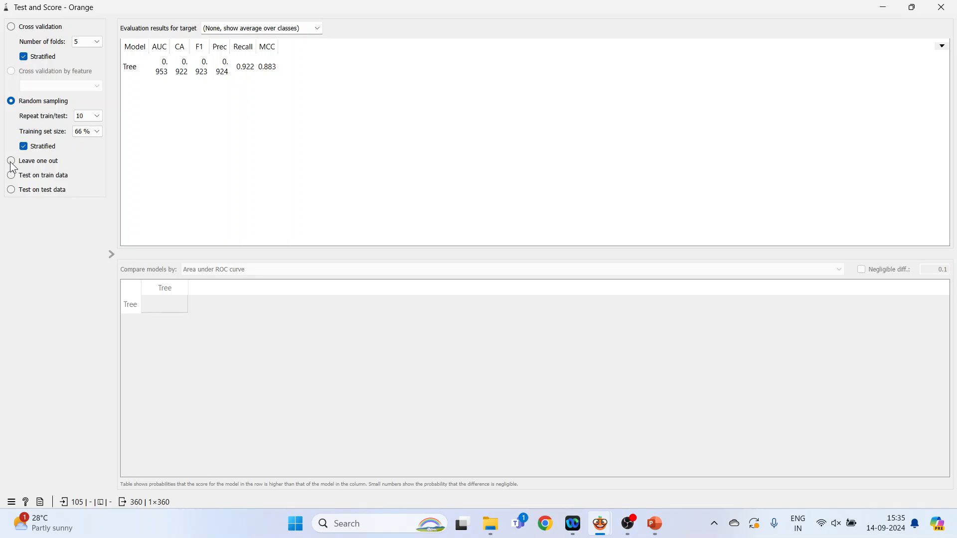
click(11, 160)
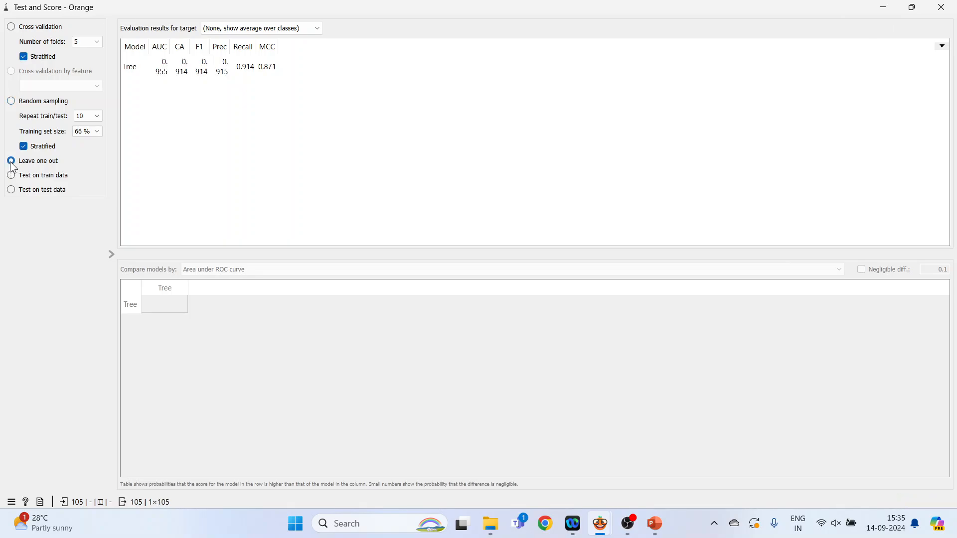
click(11, 161)
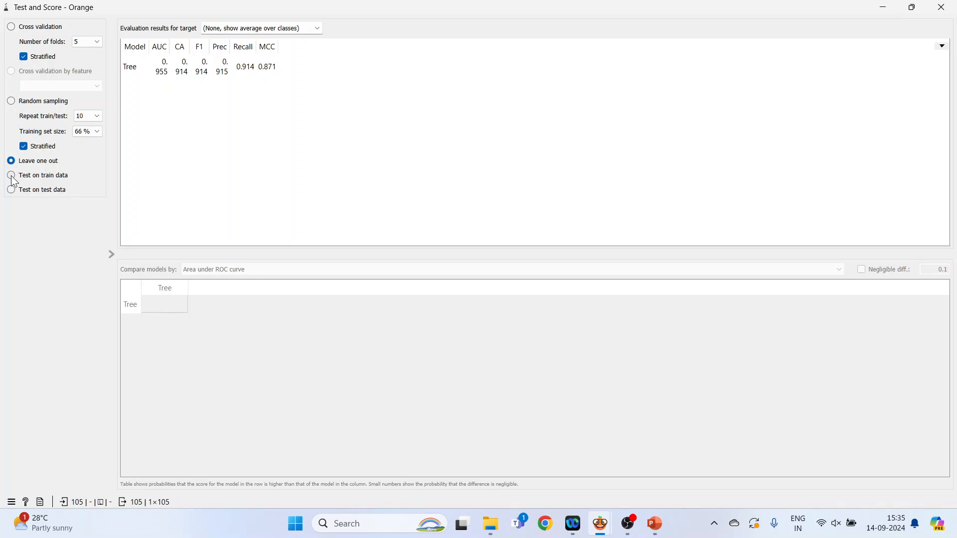
click(11, 175)
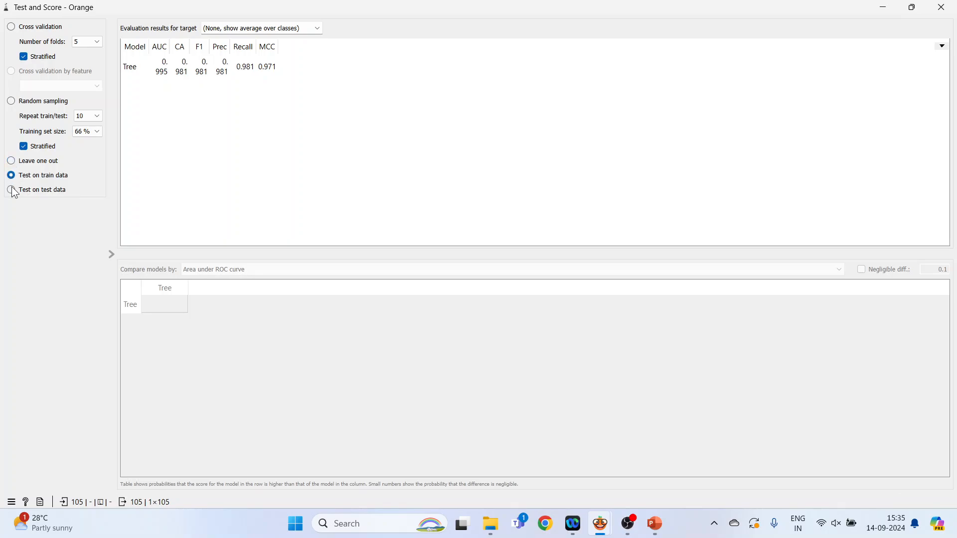
click(11, 189)
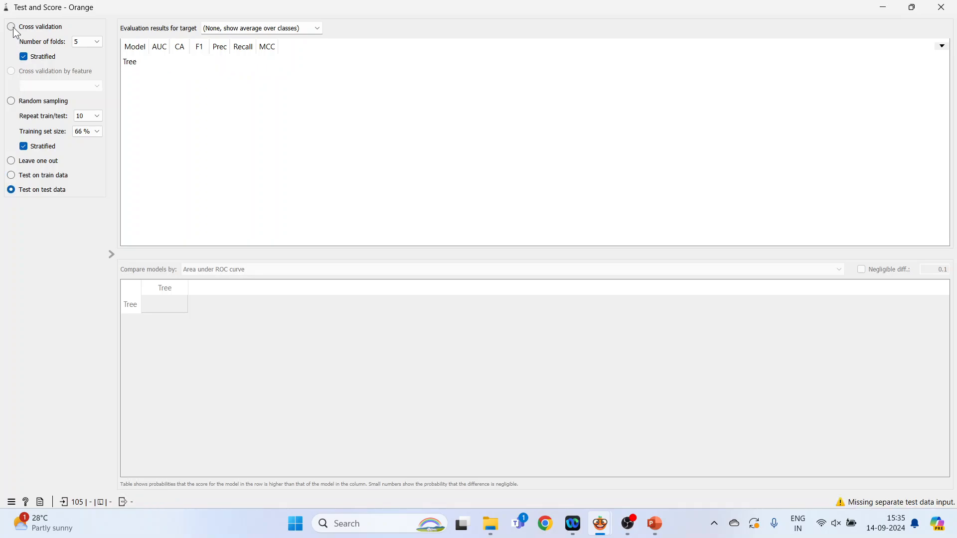
click(10, 26)
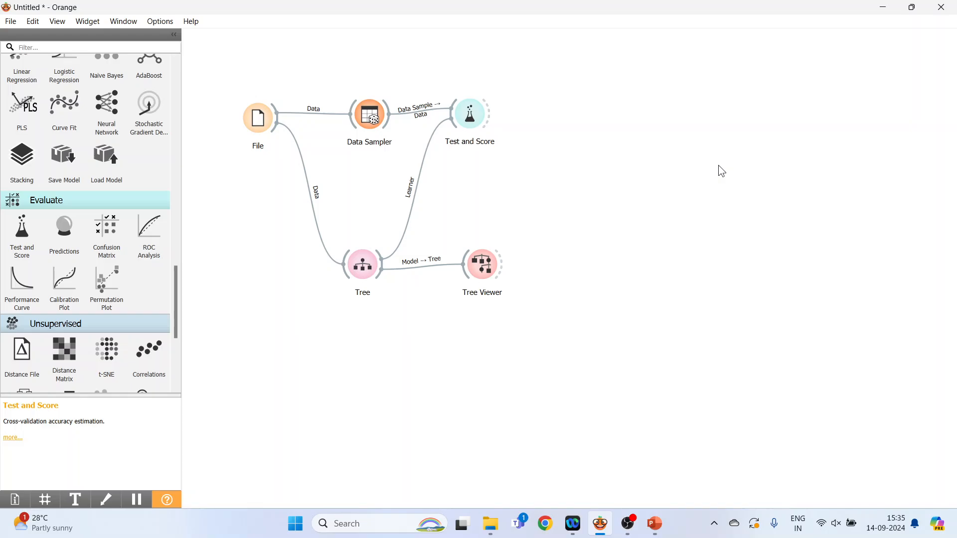
mouse_move(106, 284)
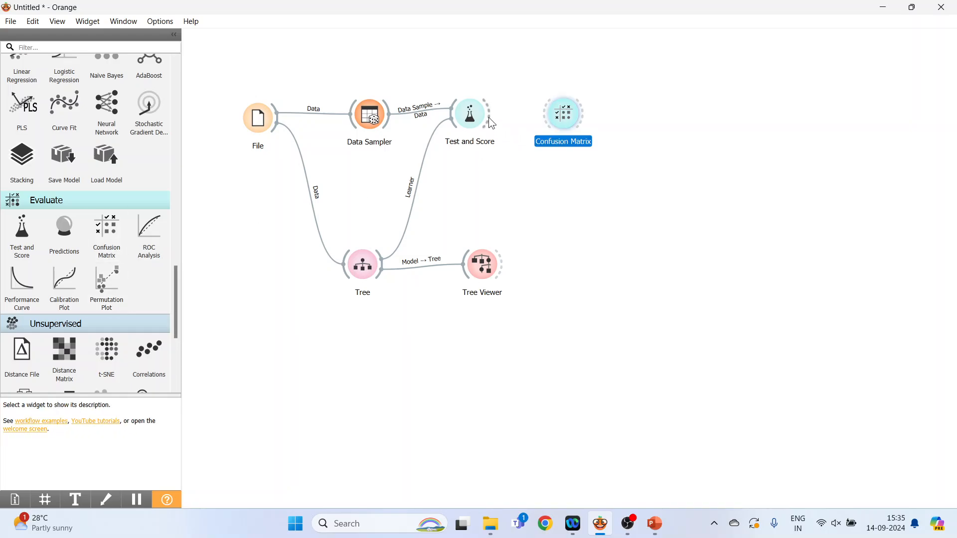
View the Confusion Matrix results: 98 of 105 iris instances classified correctly by the Tree
double_click(562, 112)
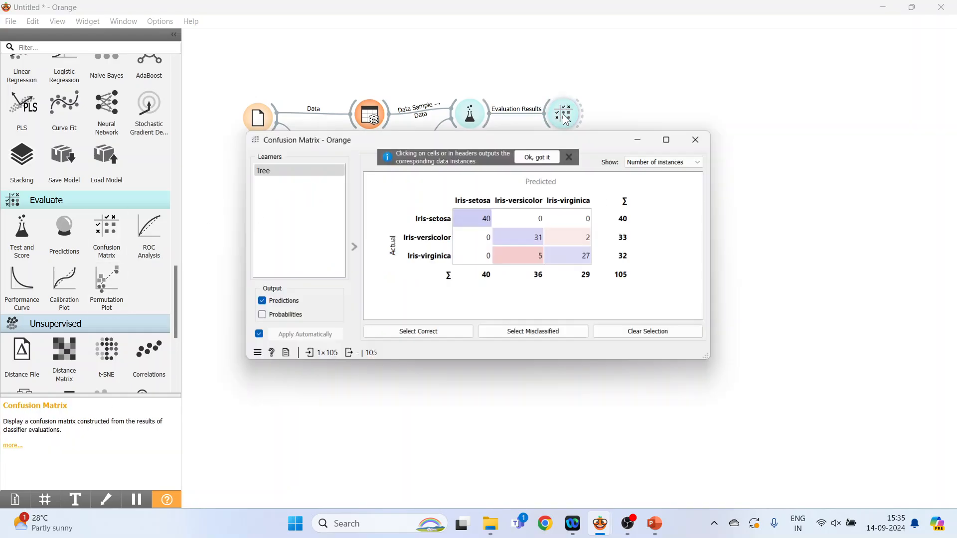
Maximize the matrix and select the diagonal cells: 40 setosa, 31 versicolor, 27 virginica correct
click(665, 140)
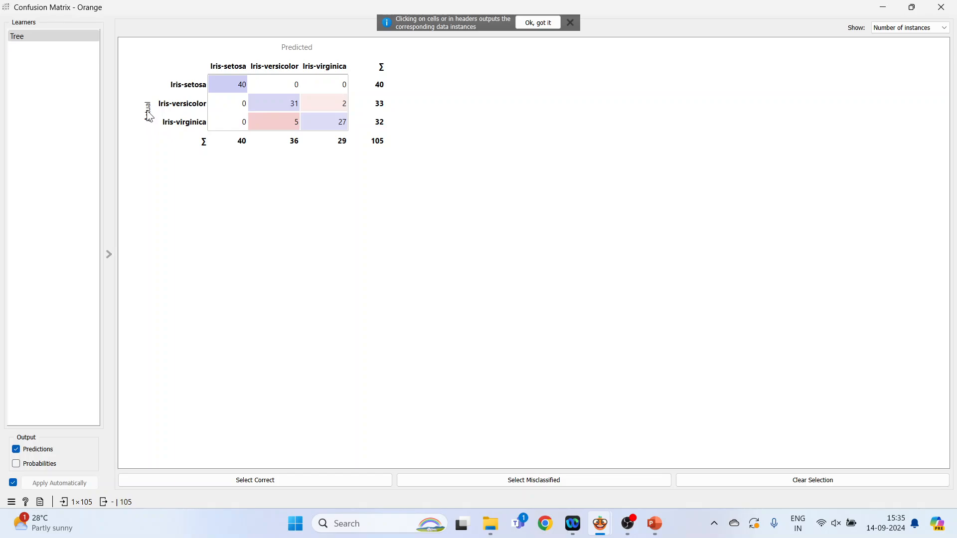
mouse_move(302, 56)
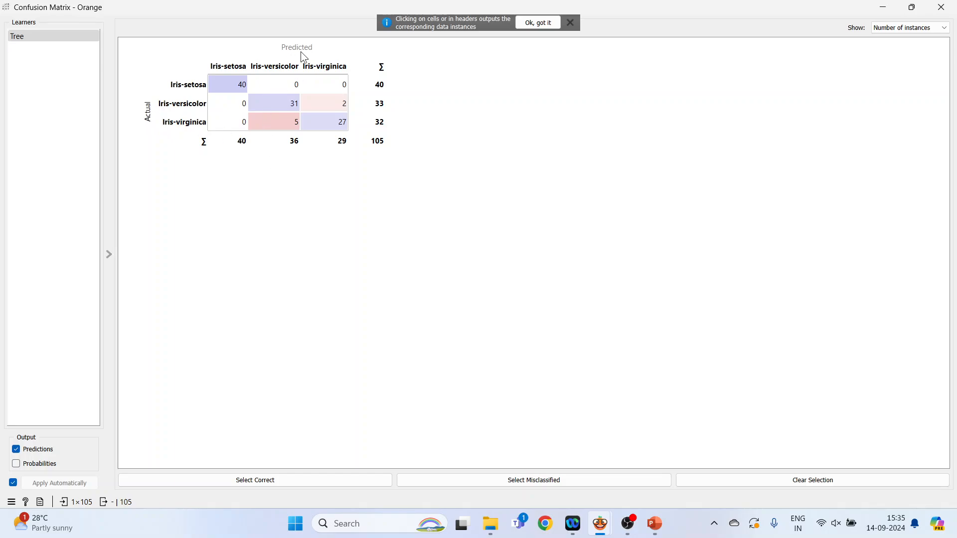
mouse_move(235, 84)
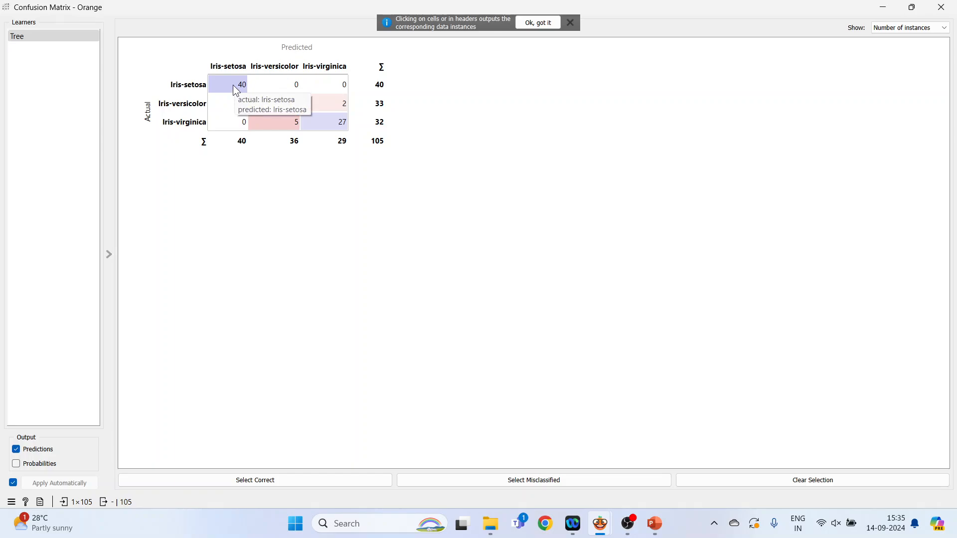
click(242, 83)
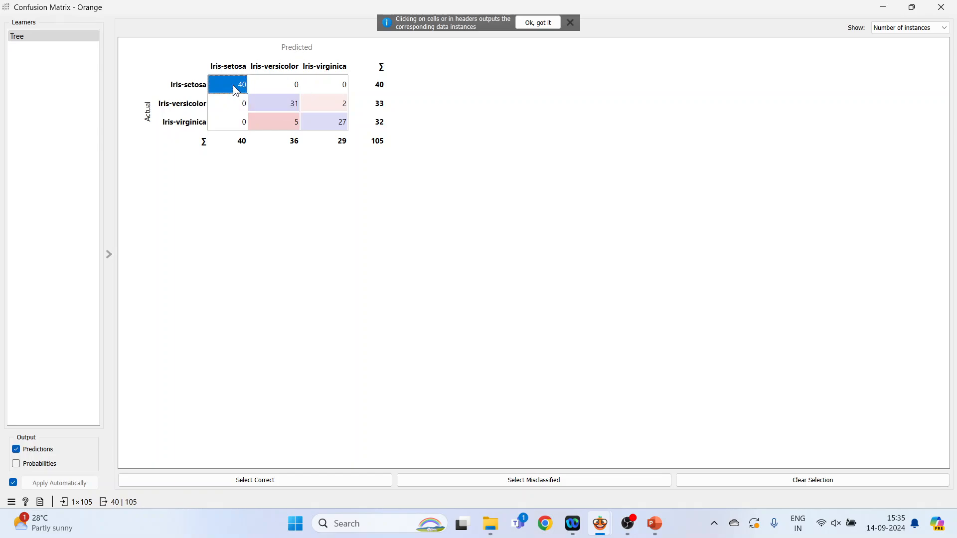
mouse_move(209, 97)
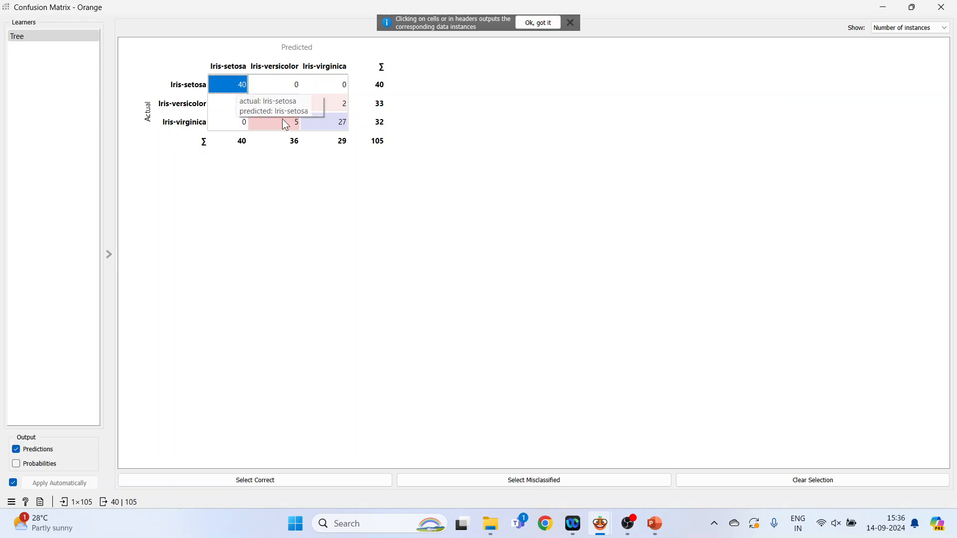
click(274, 102)
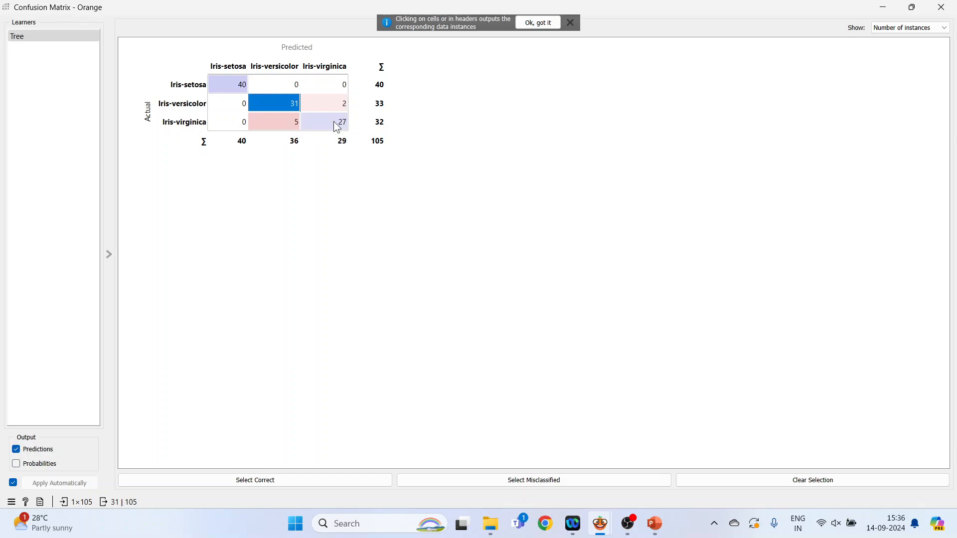
click(324, 122)
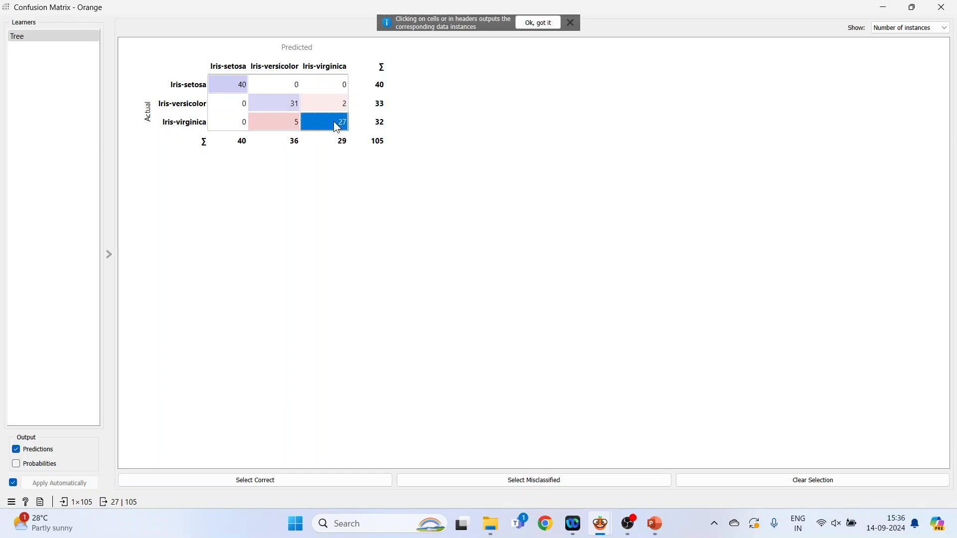
Revisit the versicolor and virginica cells, then select the 2 versicolor predicted as virginica
click(274, 103)
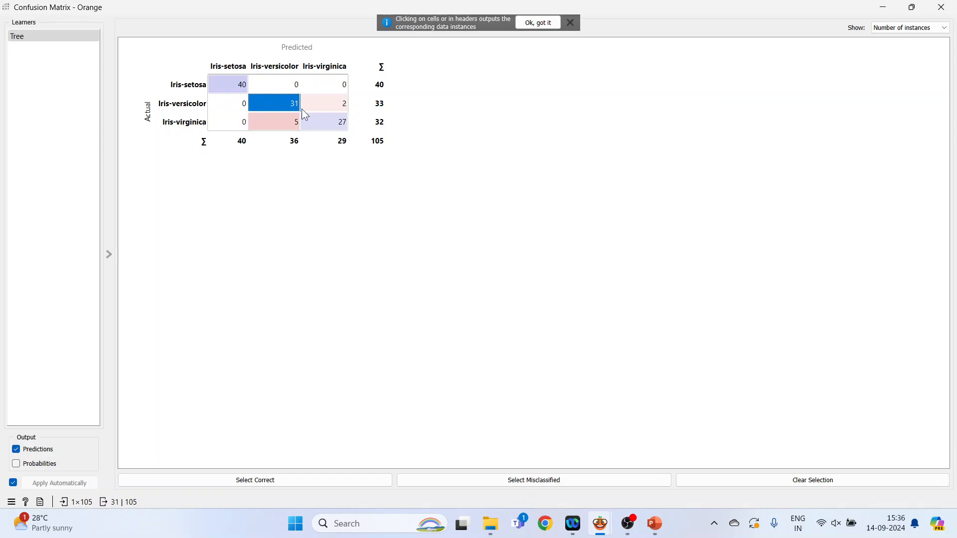
click(323, 122)
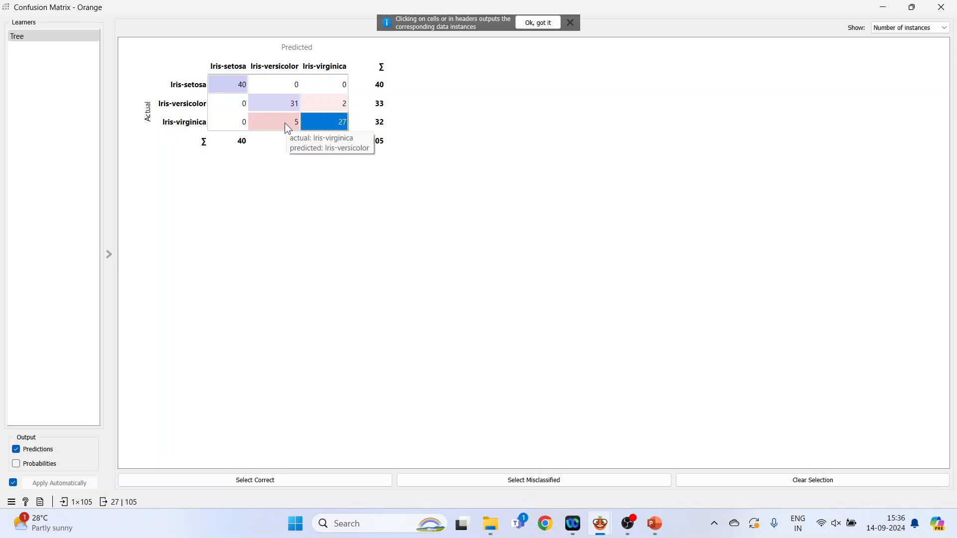
click(273, 122)
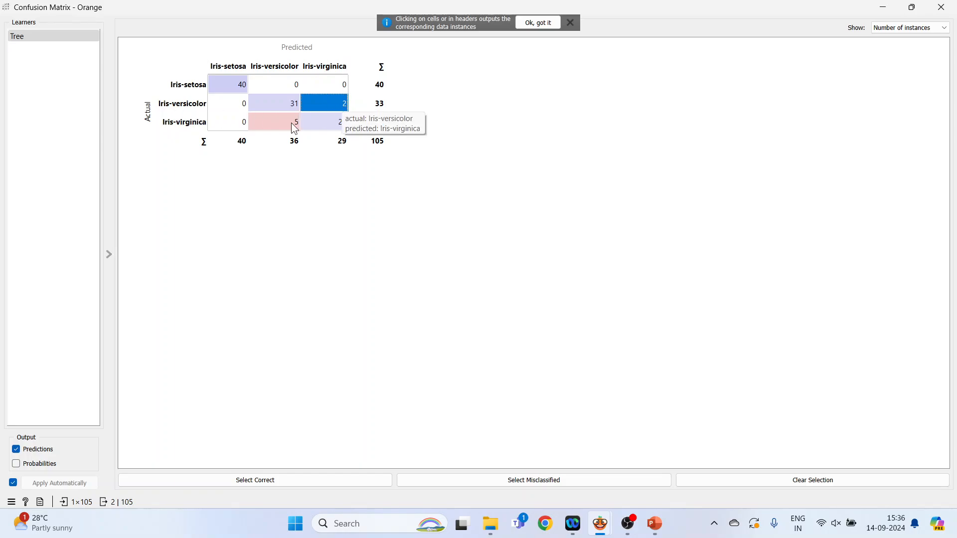
mouse_move(343, 113)
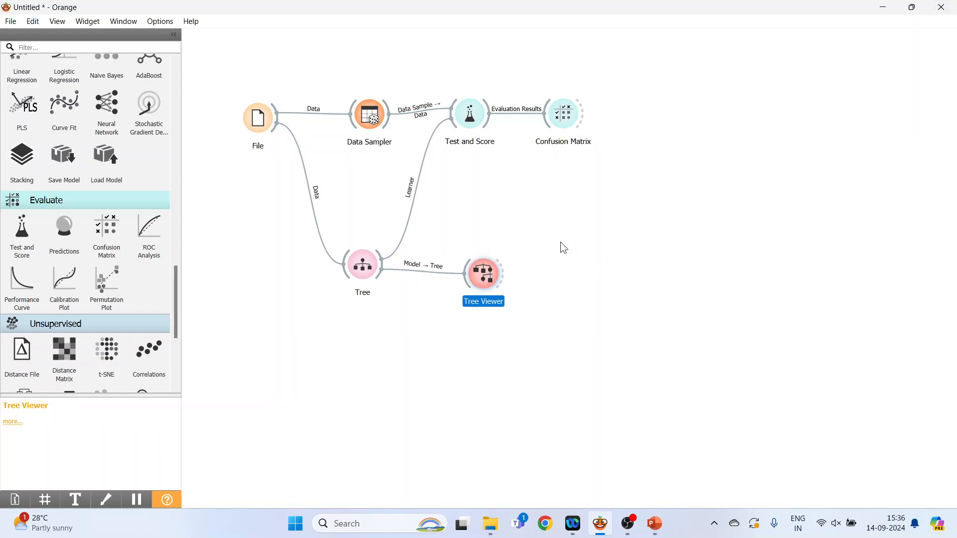
mouse_move(64, 279)
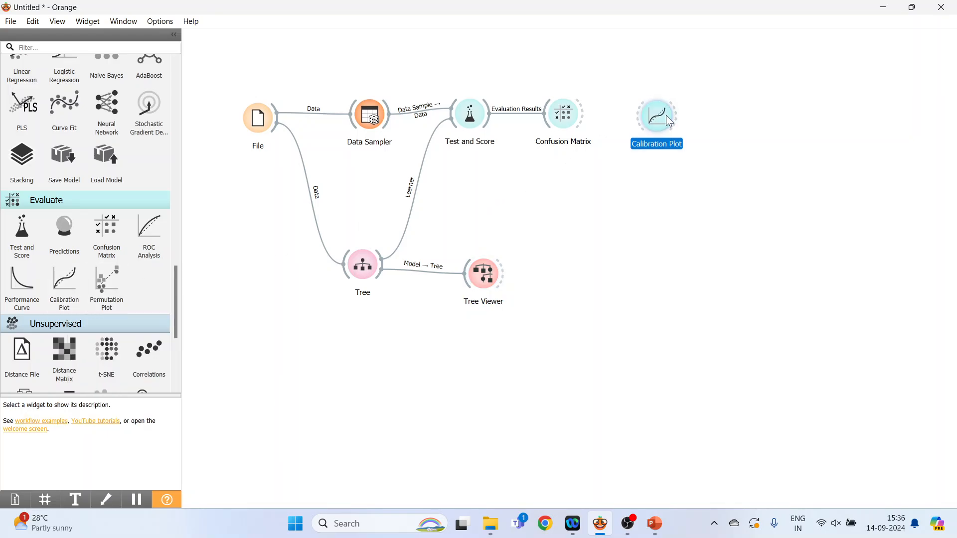
Place a Calibration Plot under the Confusion Matrix and view the Tree's Iris-setosa curve
drag(655, 114, 564, 189)
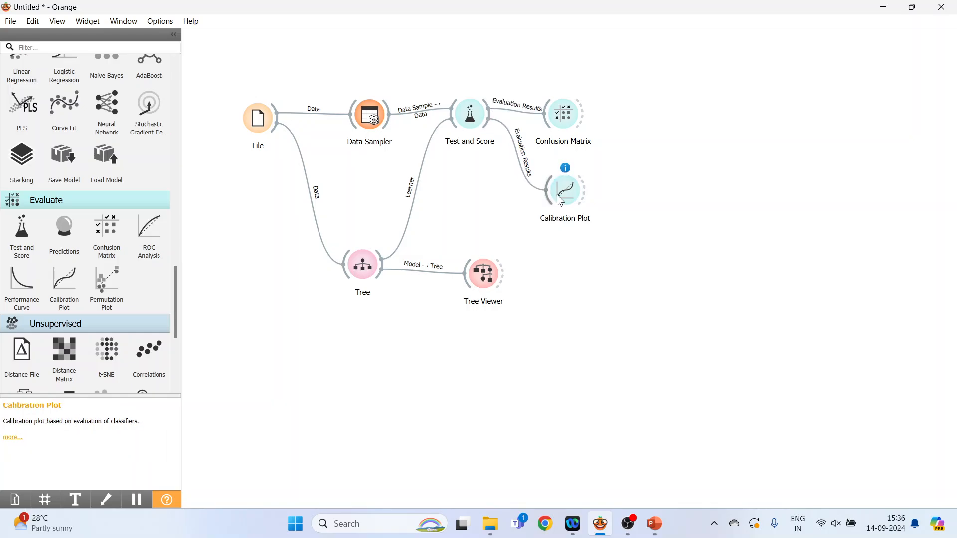
double_click(564, 190)
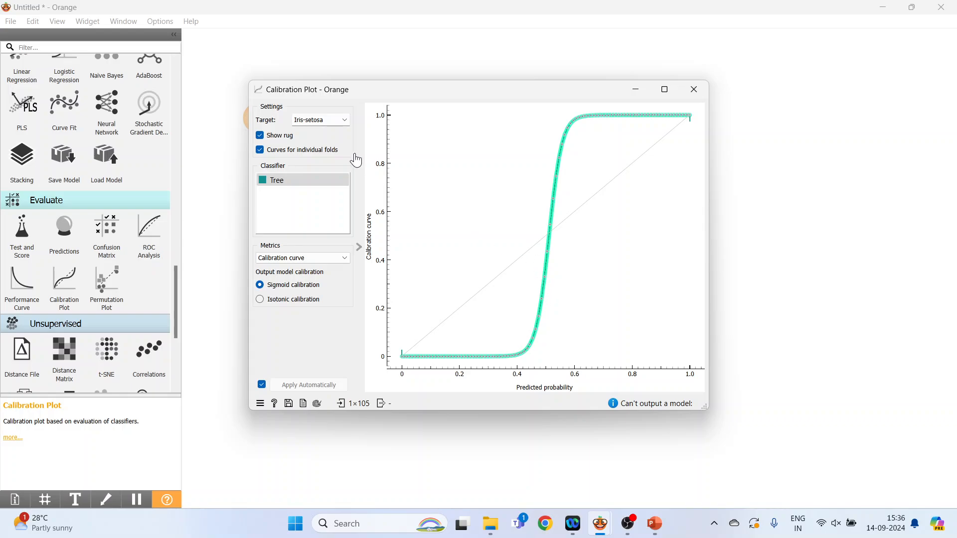
Show the calibration curve for Iris-versicolor, Iris-virginica, then back to Iris-setosa
click(320, 120)
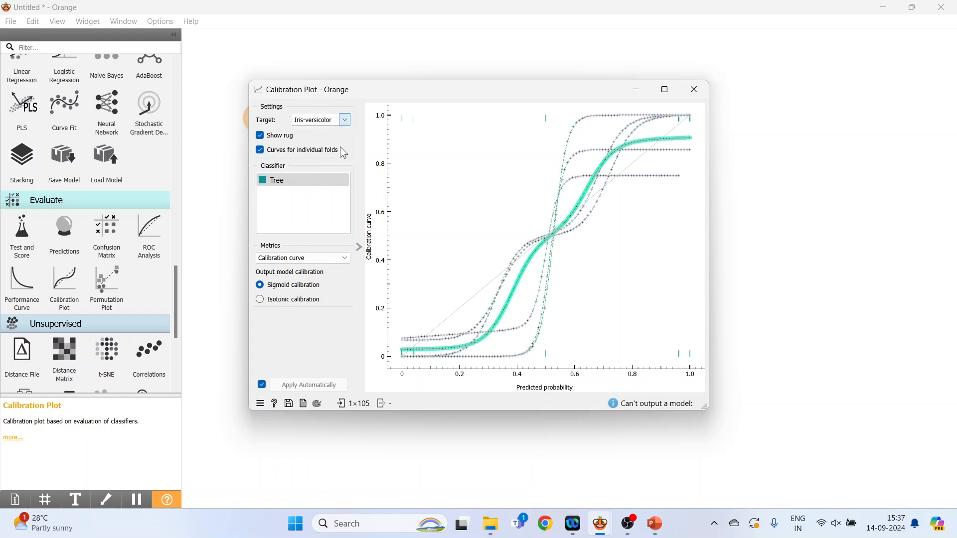
click(344, 119)
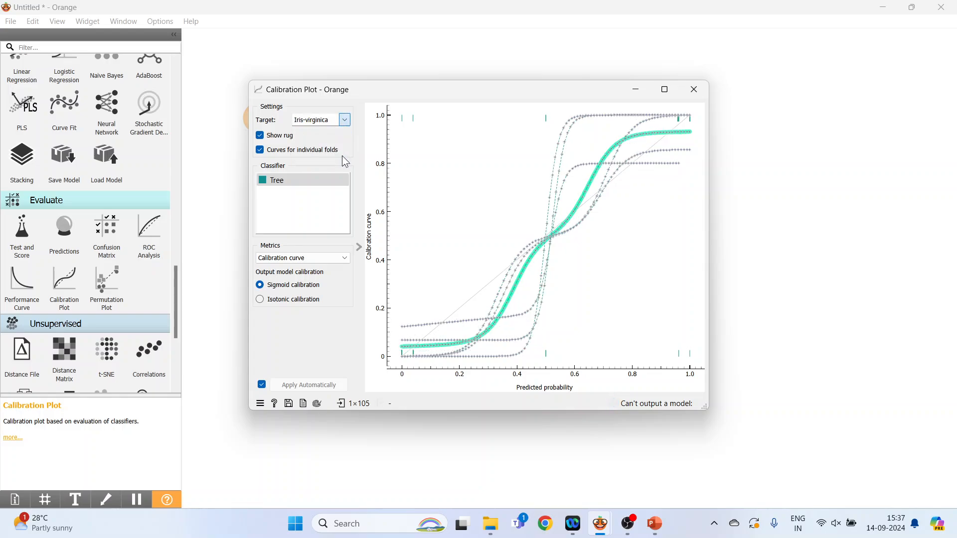
click(344, 119)
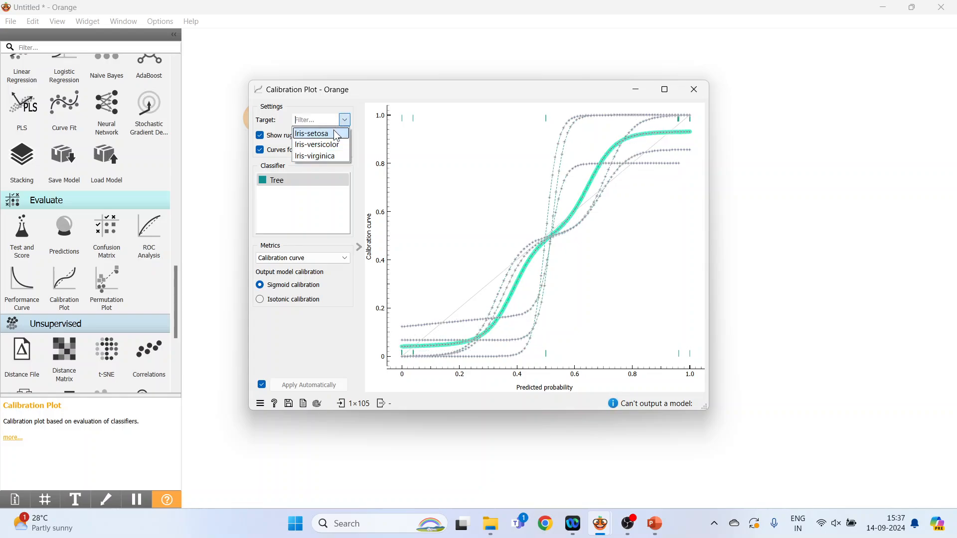
click(312, 132)
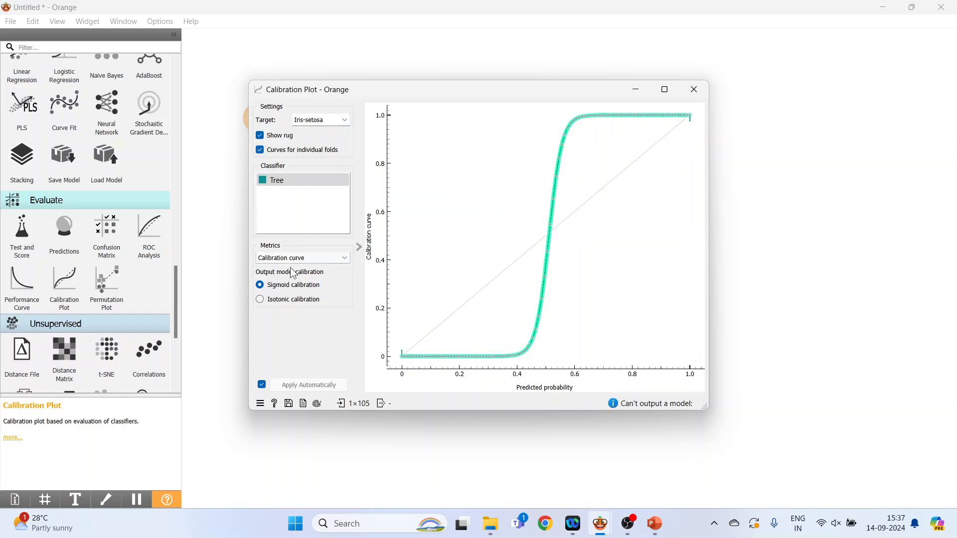
mouse_move(260, 303)
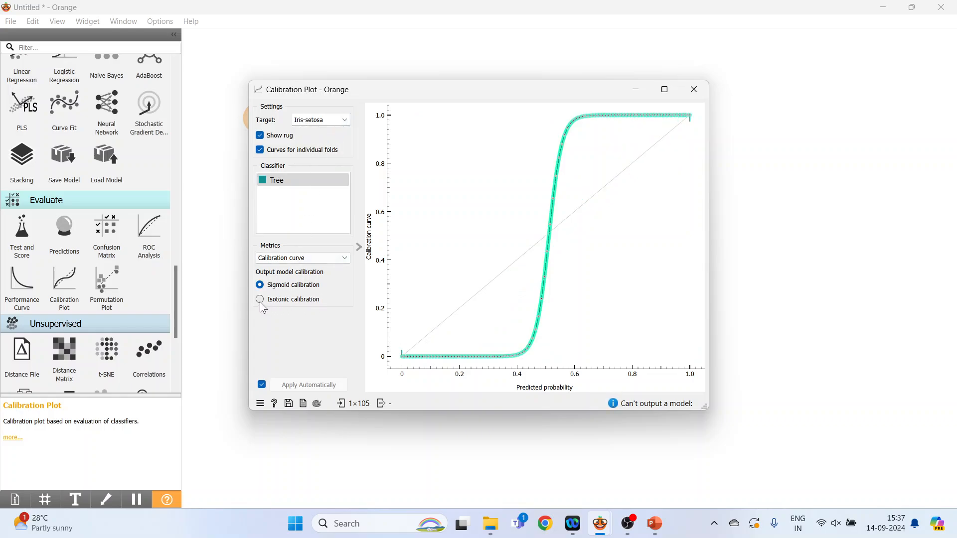
Switch output calibration to isotonic, then back to sigmoid
click(261, 299)
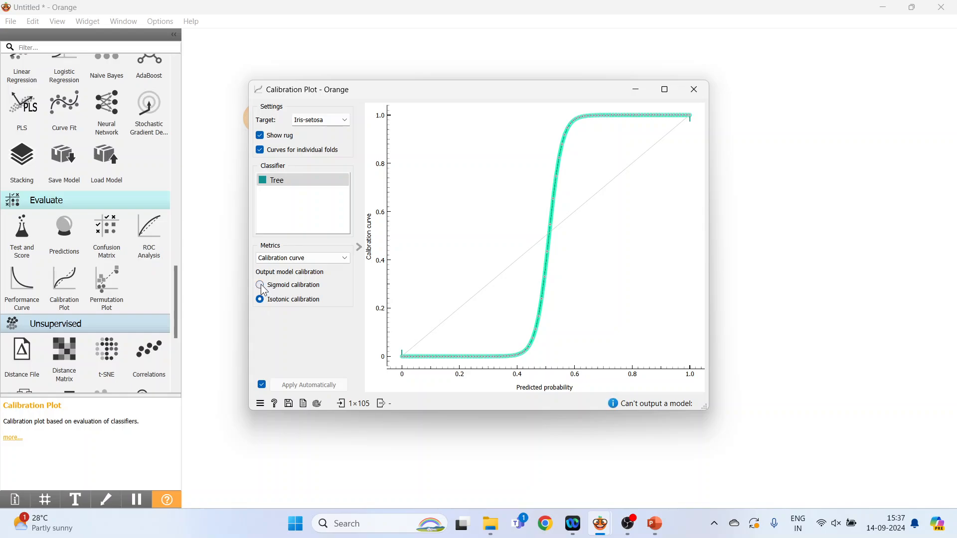
click(302, 257)
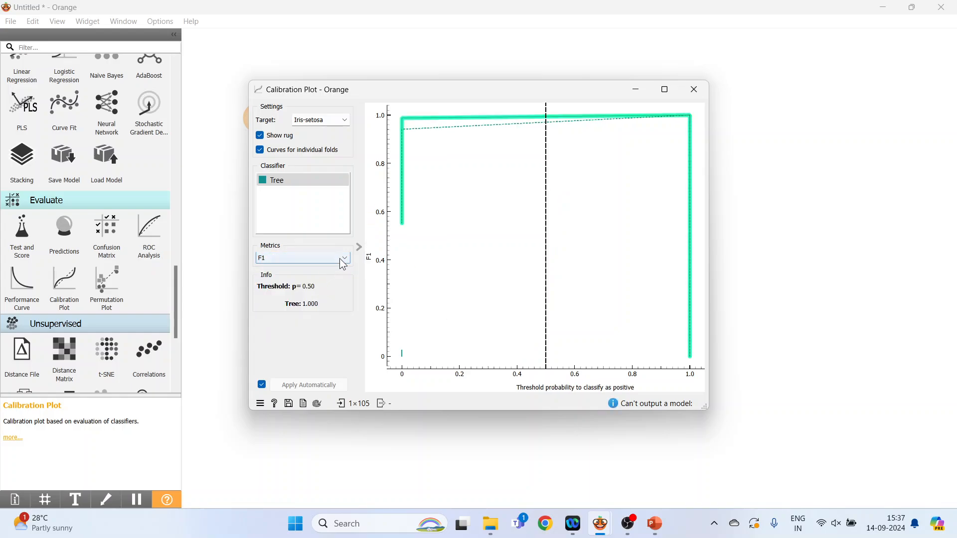
Plot sensitivity/specificity, precision/recall and predictive values against threshold
click(302, 257)
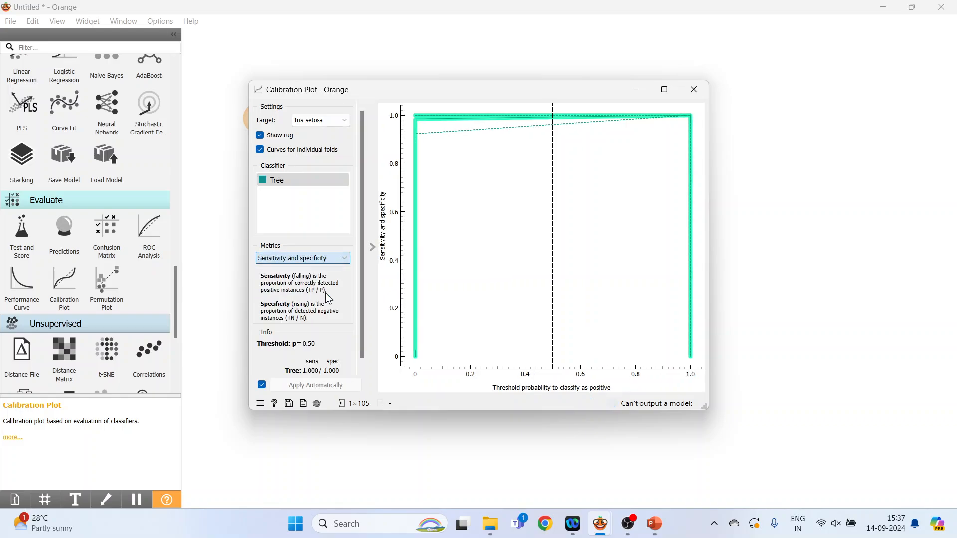
click(302, 257)
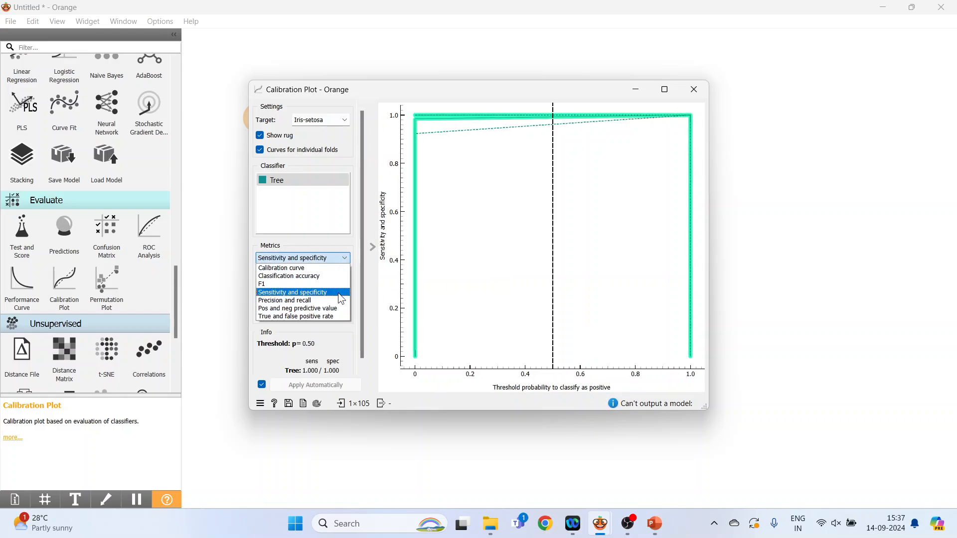
click(297, 300)
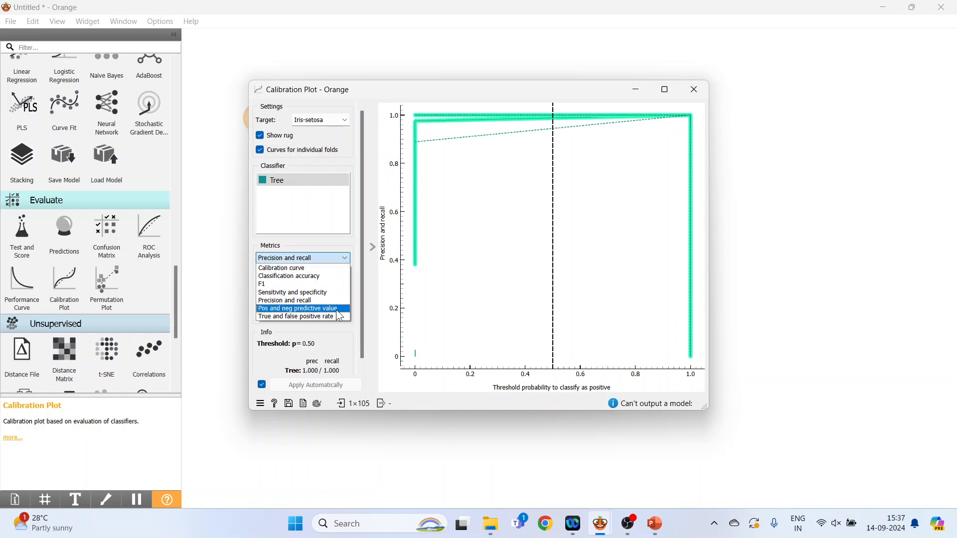
click(297, 308)
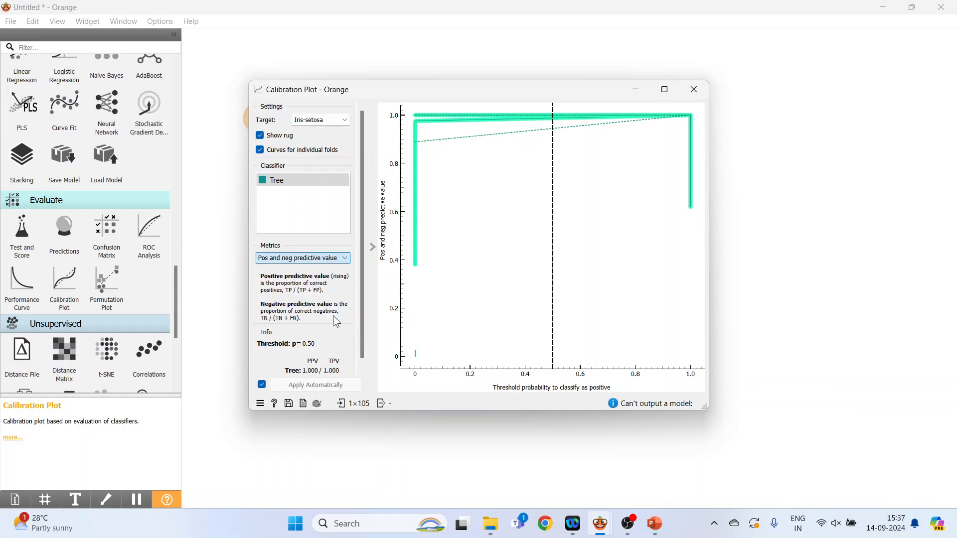
Plot true/false positive rates, return to the calibration curve and close the window
click(302, 257)
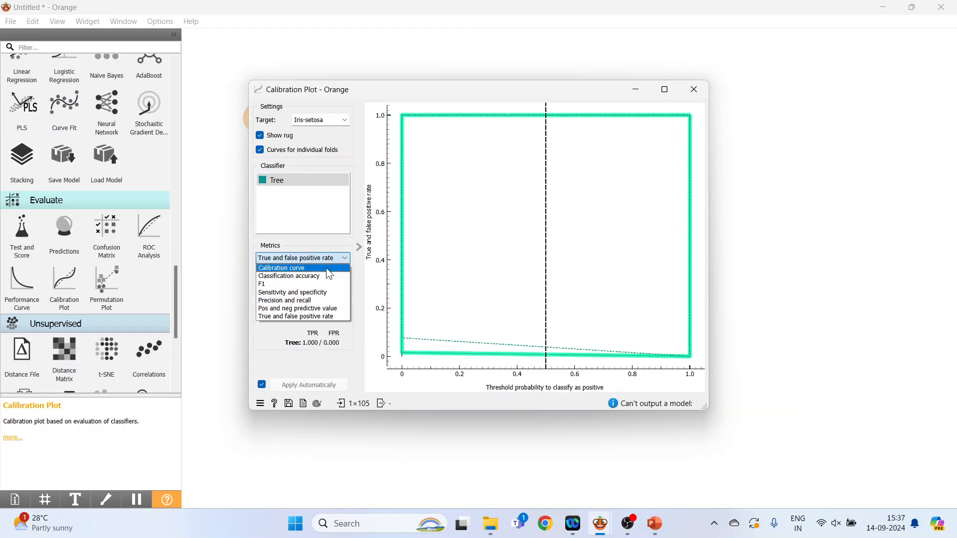
click(281, 267)
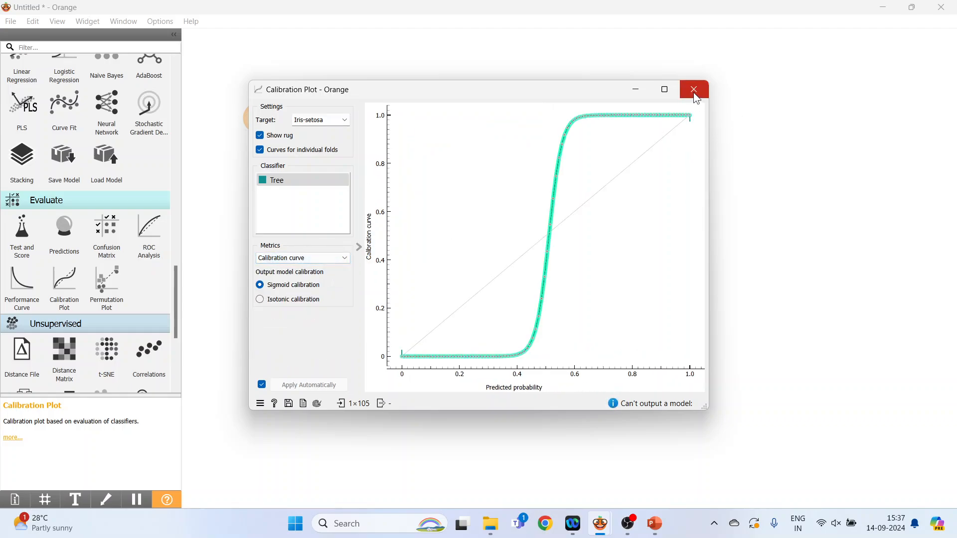
click(694, 89)
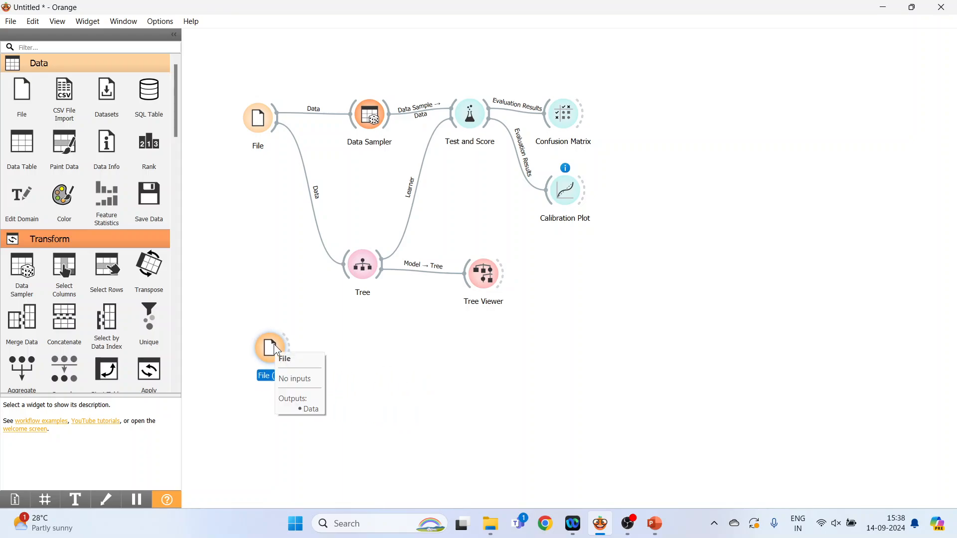
mouse_move(716, 365)
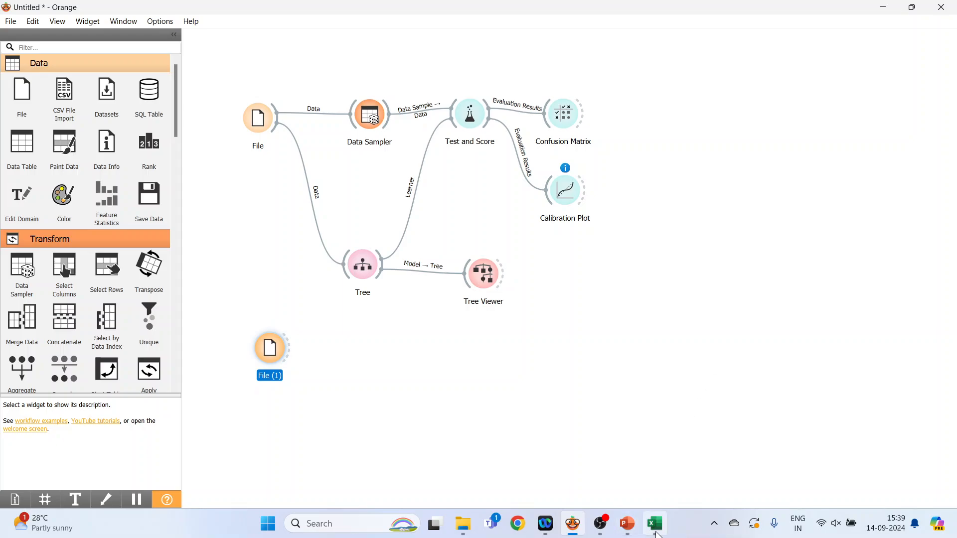
Inspect the iris(test) workbook's eight measurement rows with no class column, then close Excel
click(653, 523)
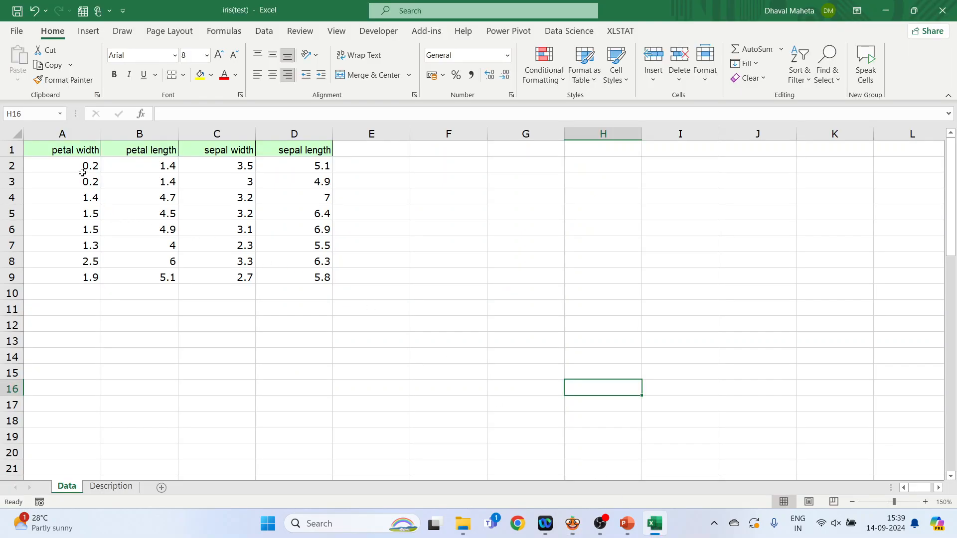
click(62, 134)
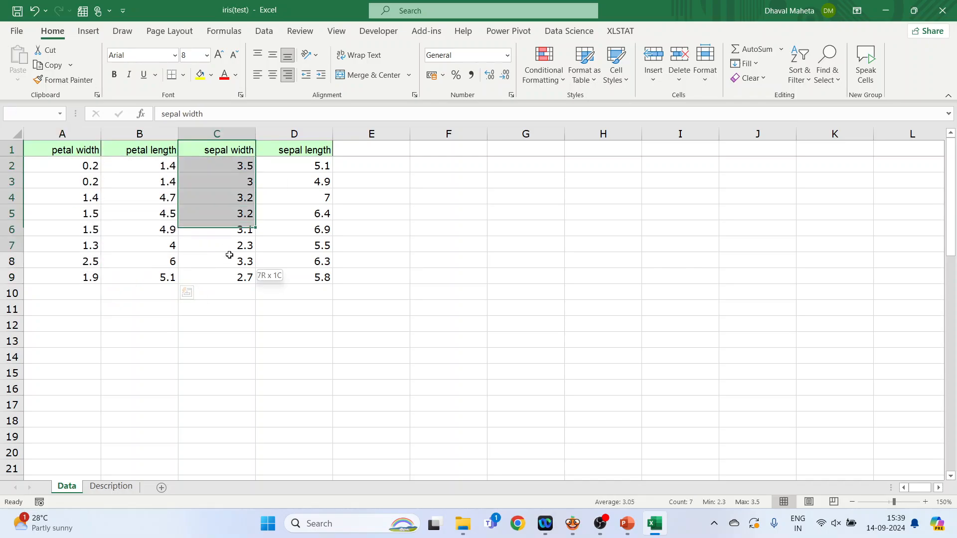
click(293, 276)
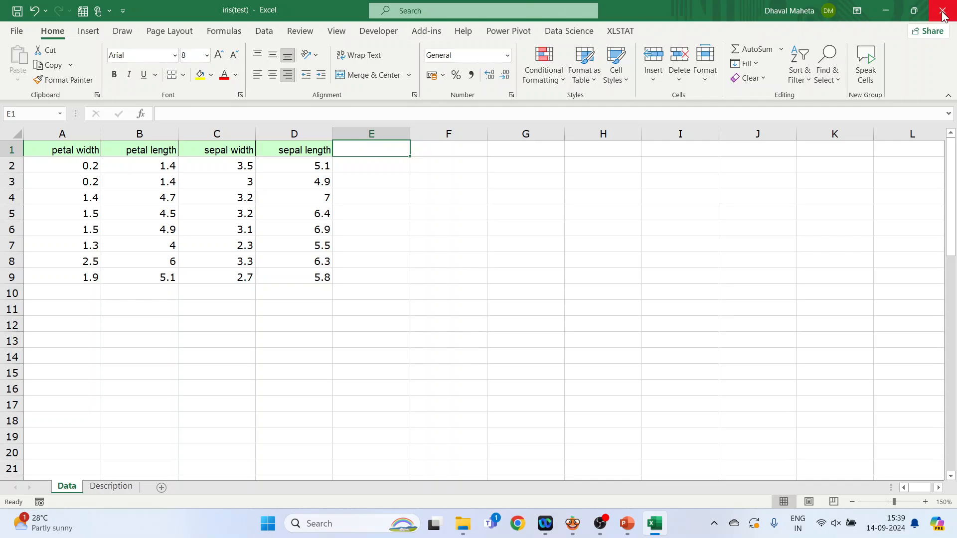
click(942, 10)
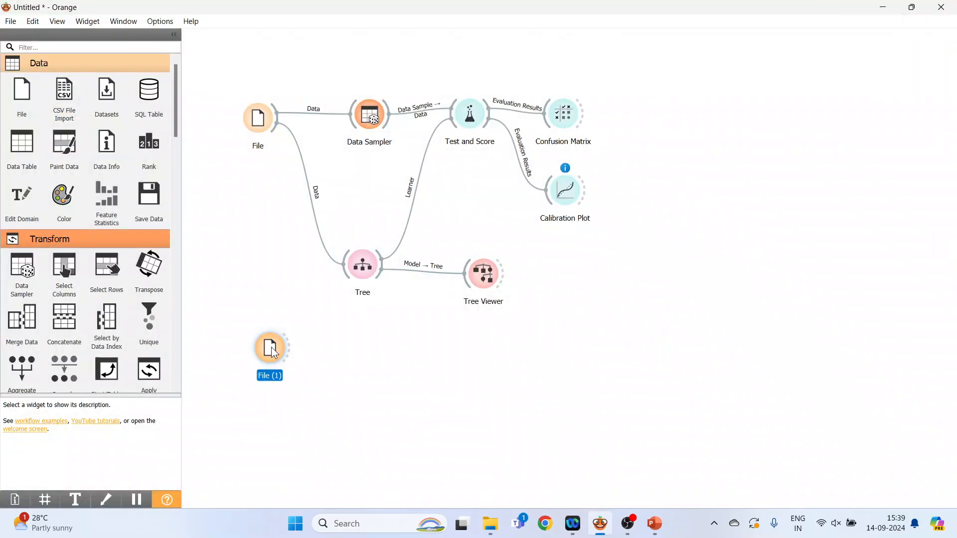
Load the iris(test) workbook into File (1): eight instances, four features, no target
double_click(270, 347)
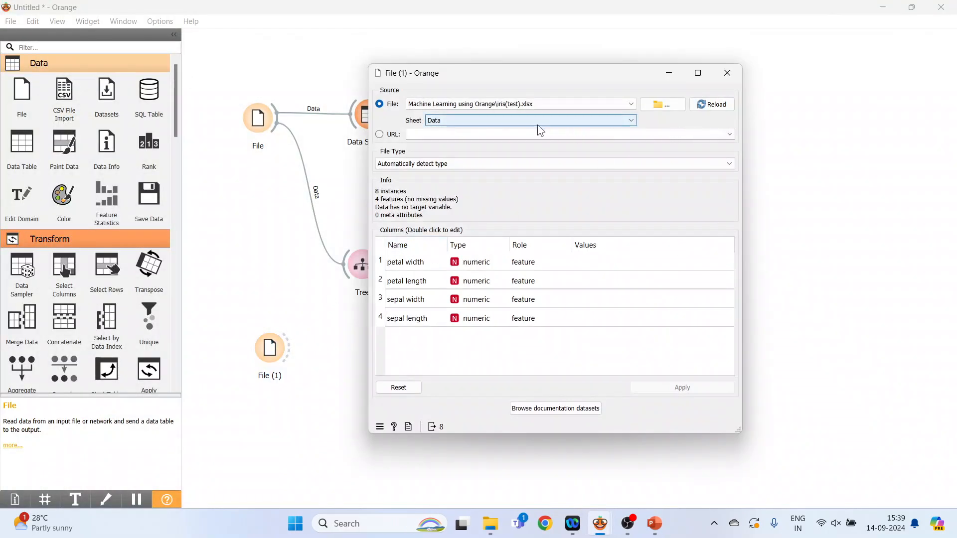
click(659, 103)
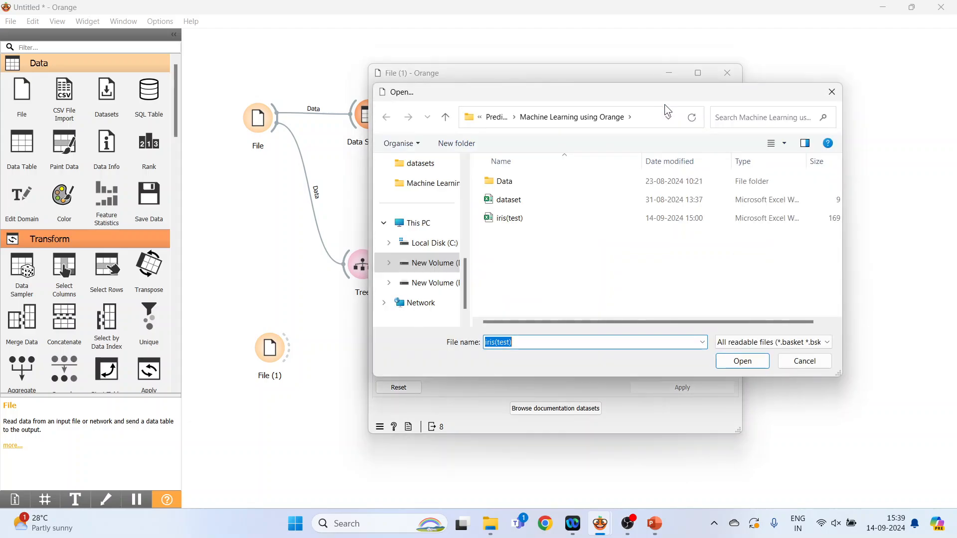
click(510, 218)
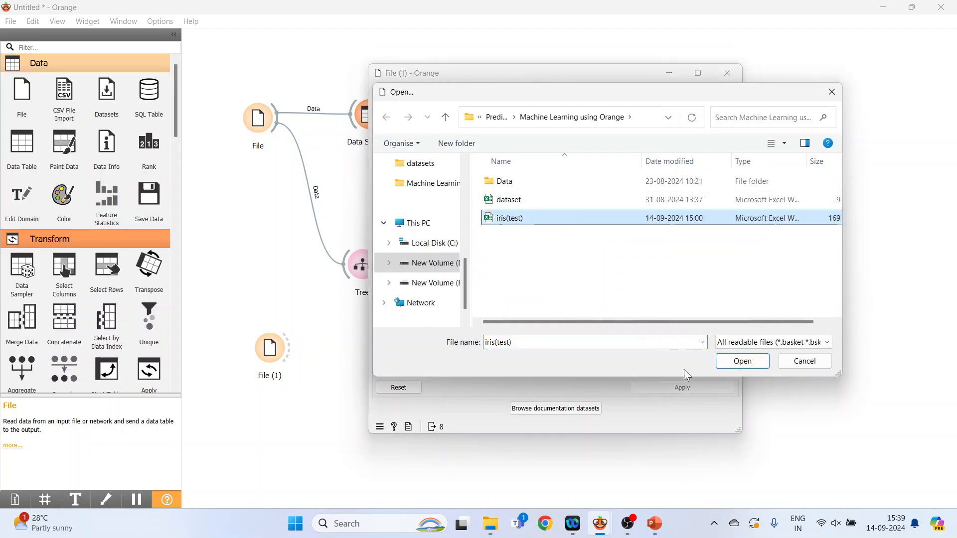
click(742, 361)
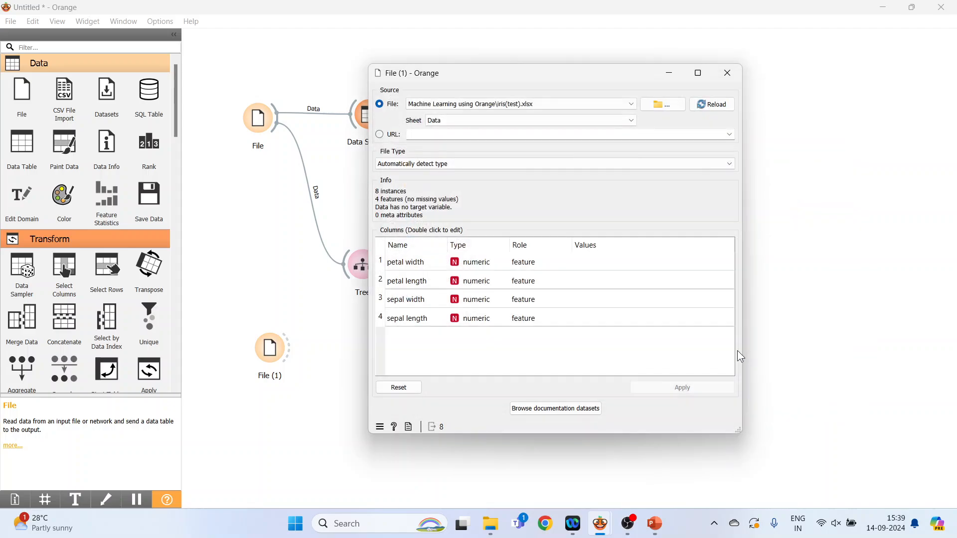
mouse_move(482, 344)
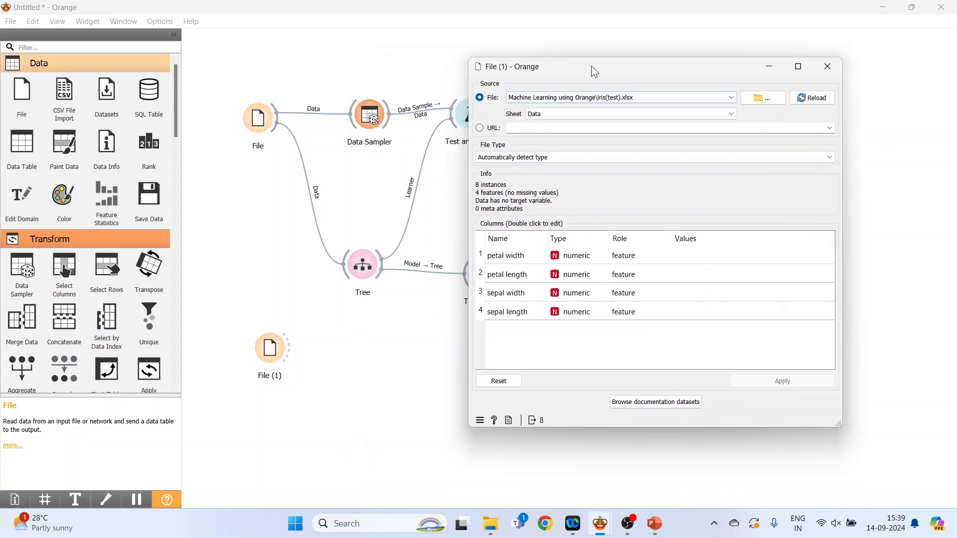
click(827, 65)
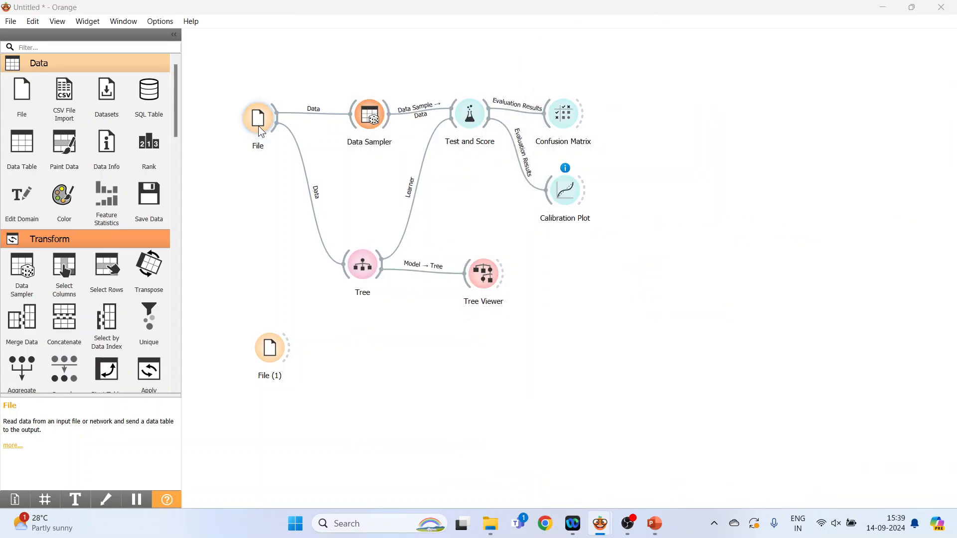
Check the original File widget still holds the 150-instance iris dataset
double_click(257, 117)
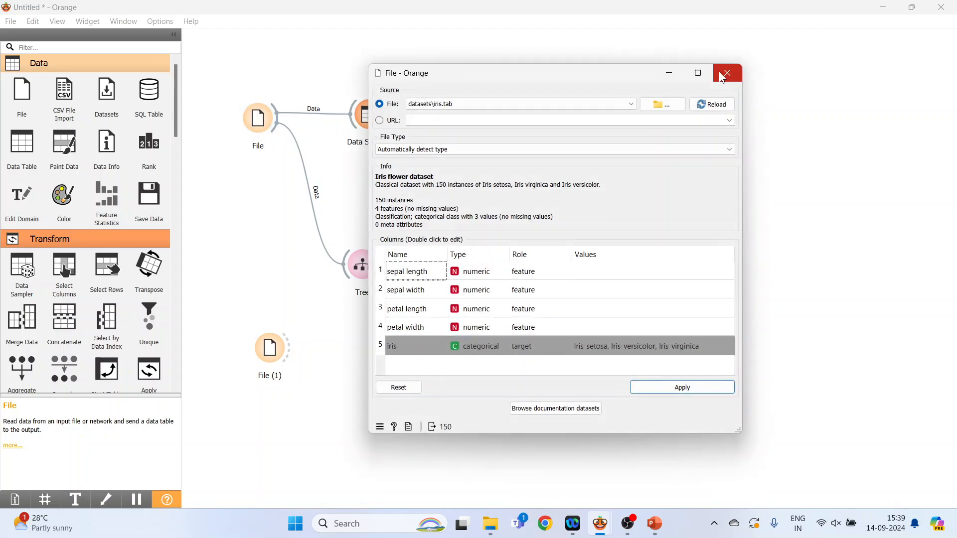
click(726, 73)
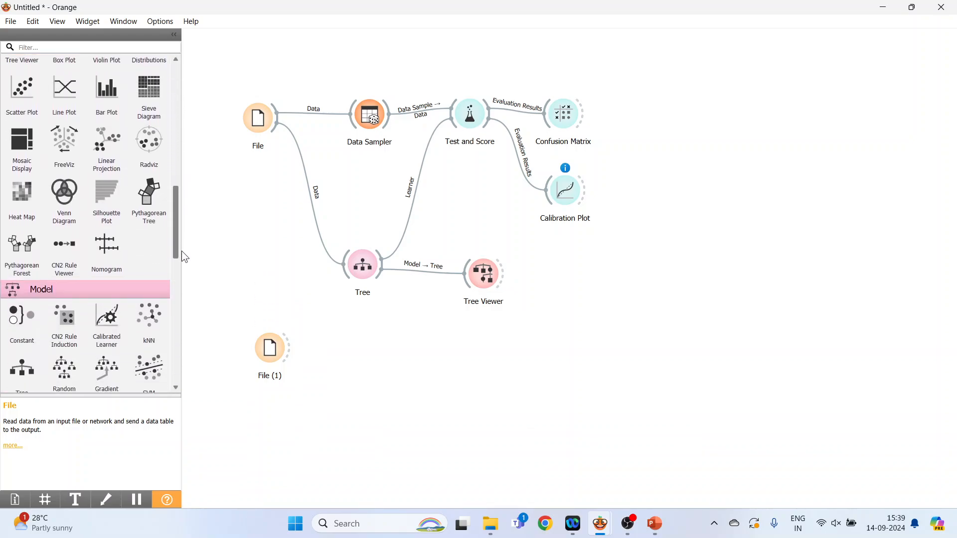
Feed the Tree model and the File (1) test data into the Predictions widget
scroll(down, 3)
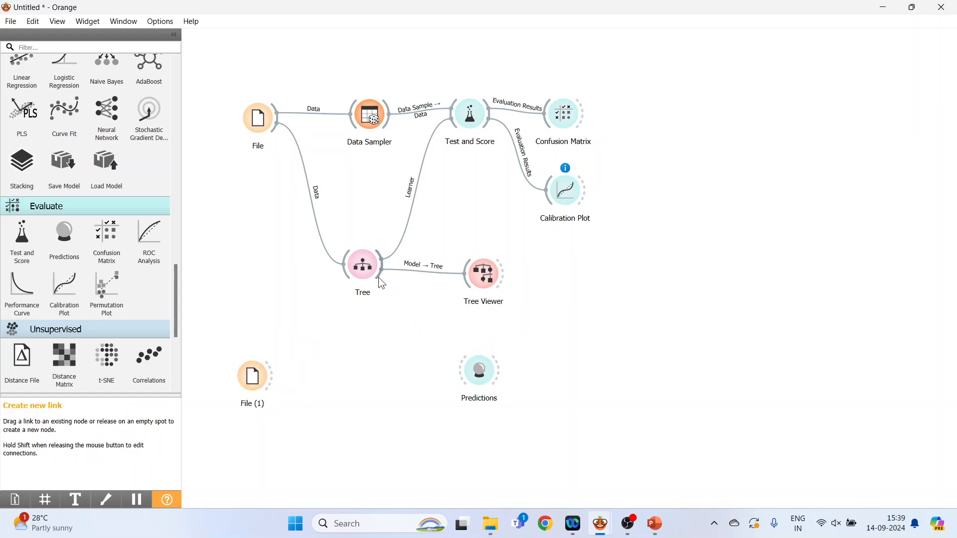
drag(376, 264, 479, 371)
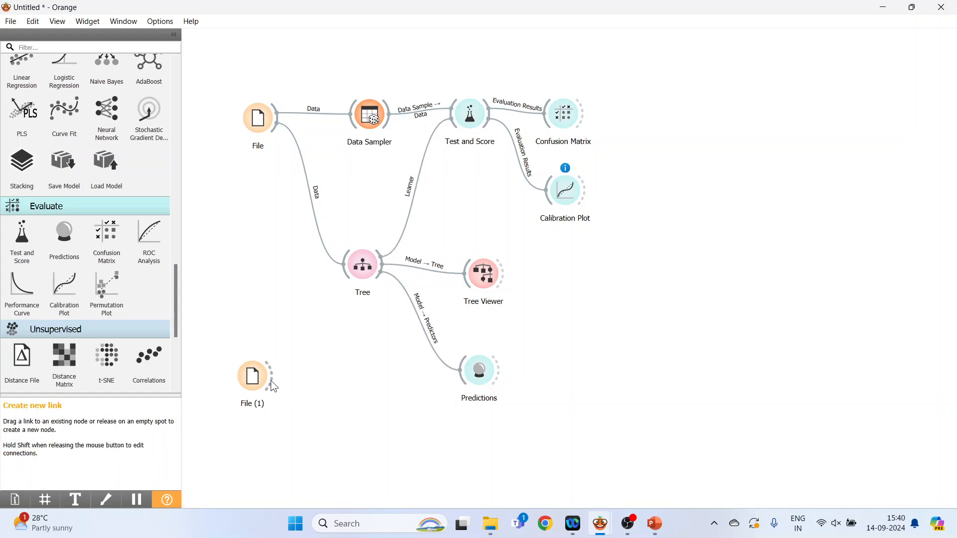
drag(268, 376, 478, 371)
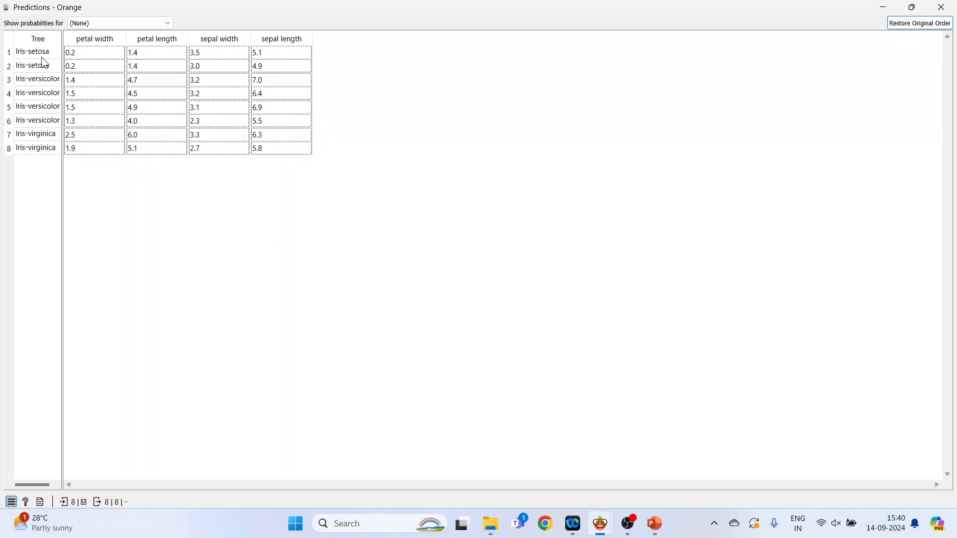
mouse_move(53, 156)
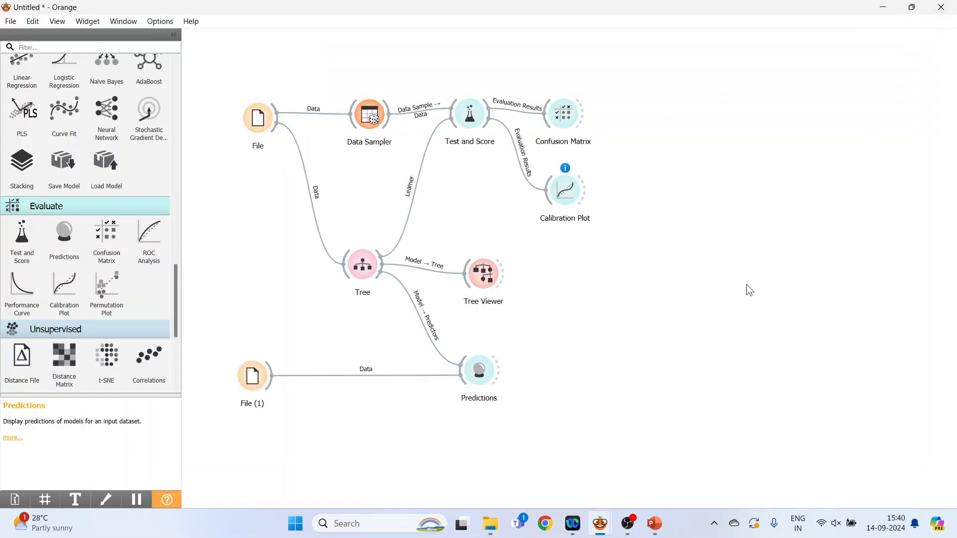
View the Tree's predicted classes for the eight test rows, then switch to PowerPoint
double_click(479, 369)
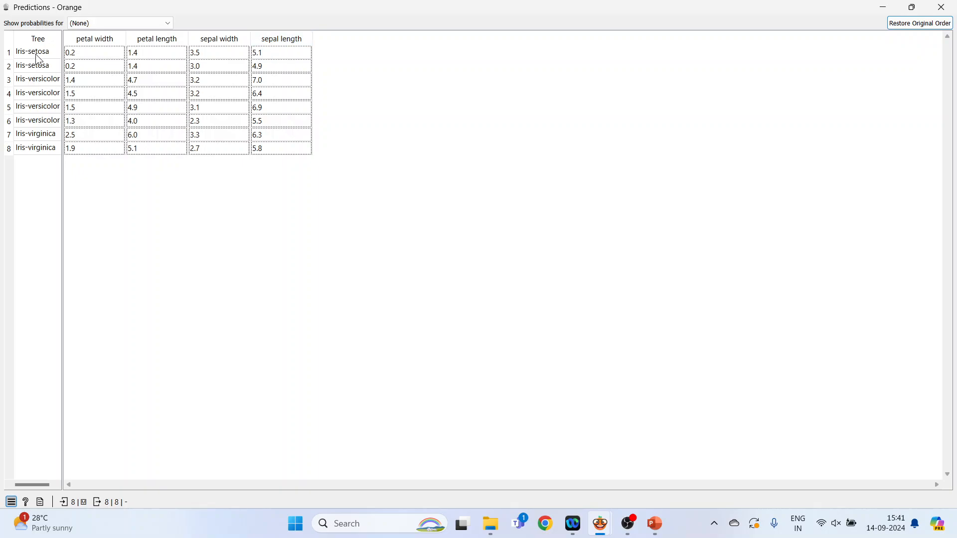
mouse_move(43, 83)
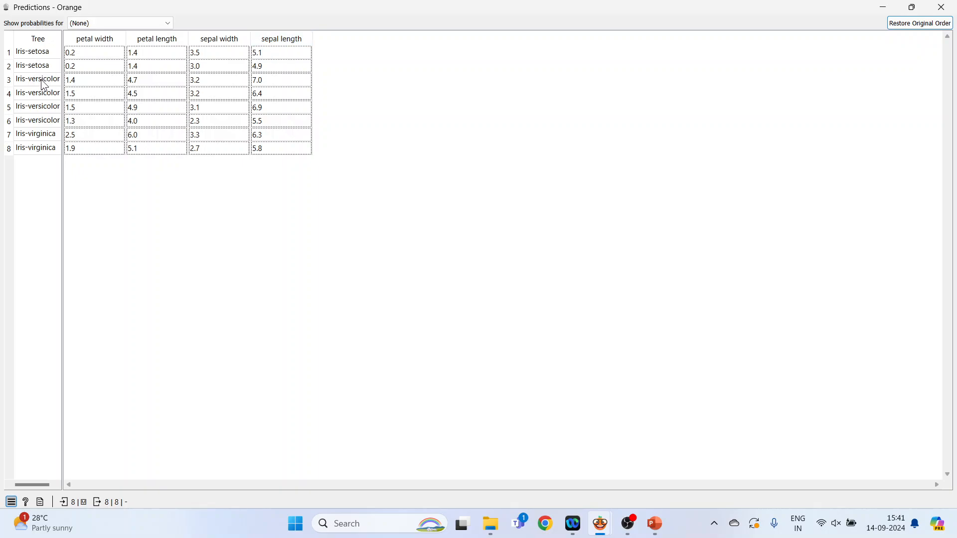
mouse_move(47, 109)
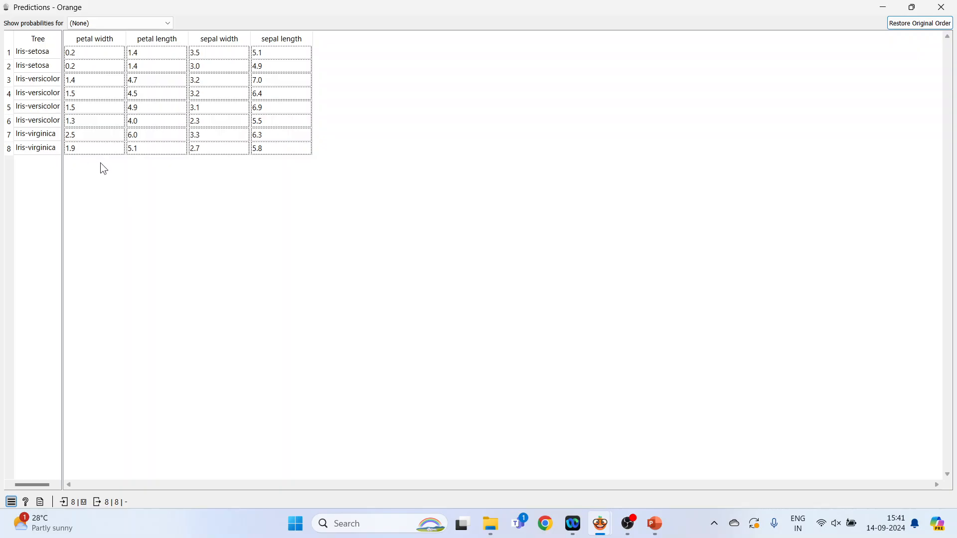
click(654, 523)
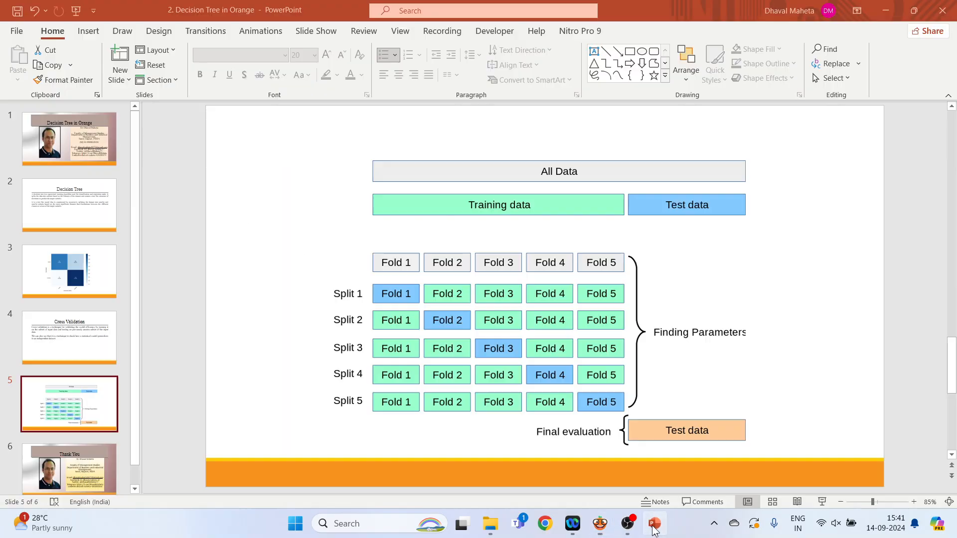